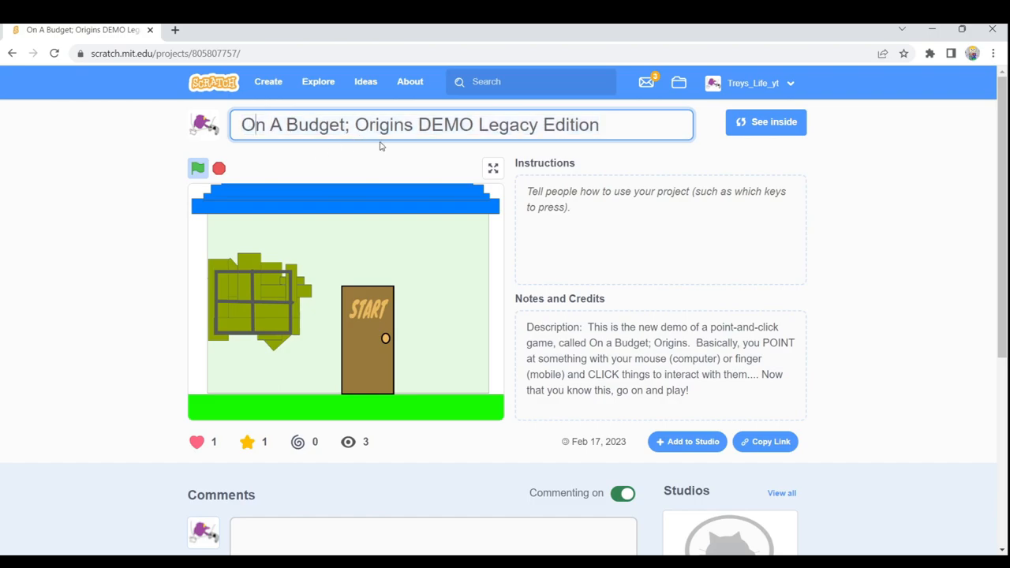
- Start the On A Budget; Origins DEMO Legacy Edition game in full screen
click(473, 125)
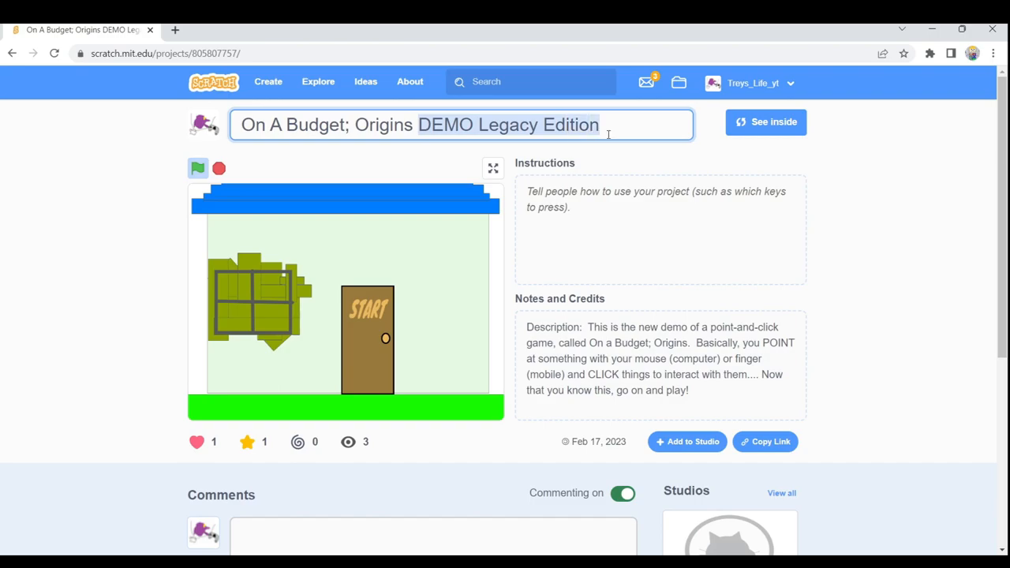
click(493, 167)
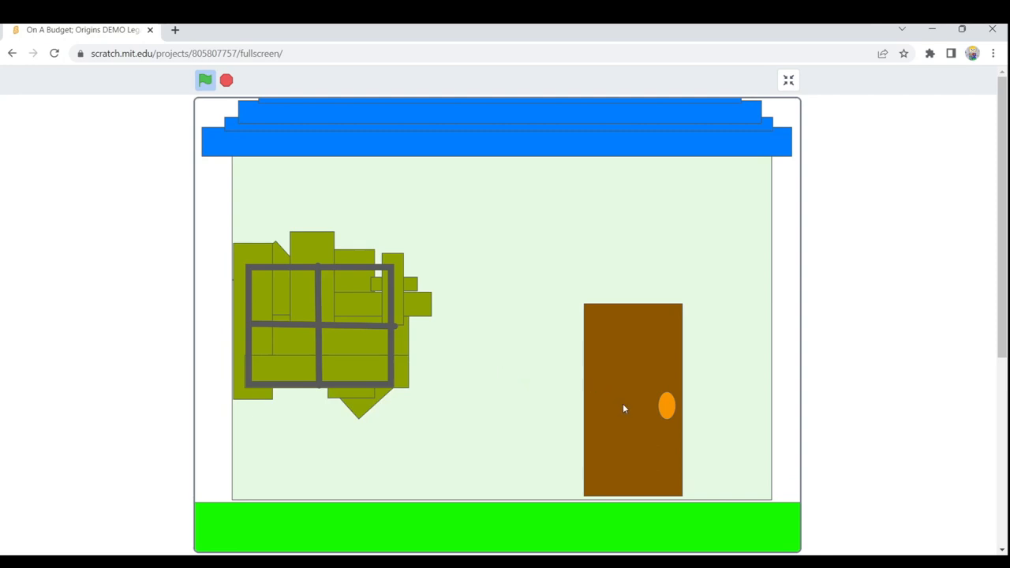
mouse_move(581, 369)
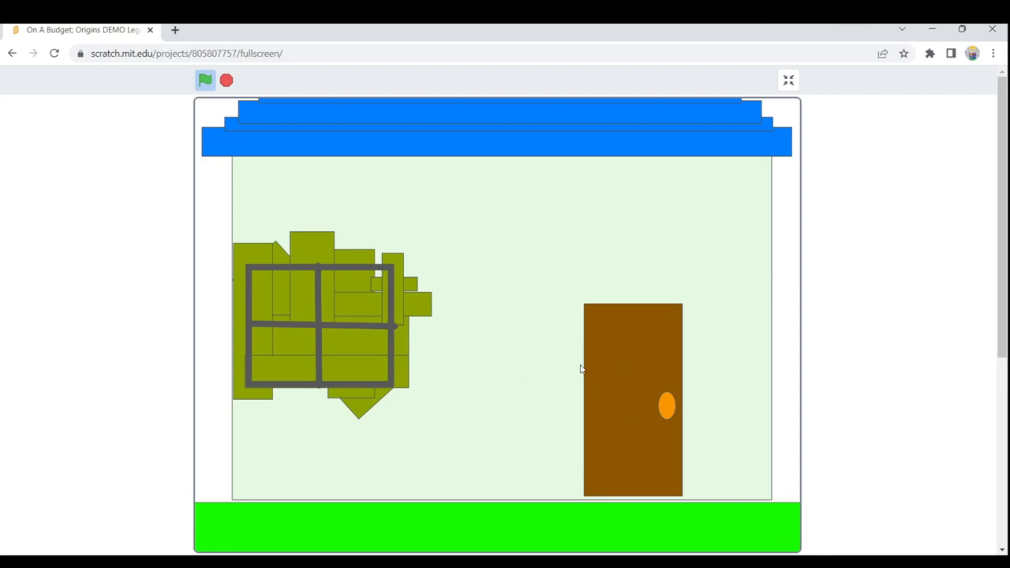
mouse_move(644, 408)
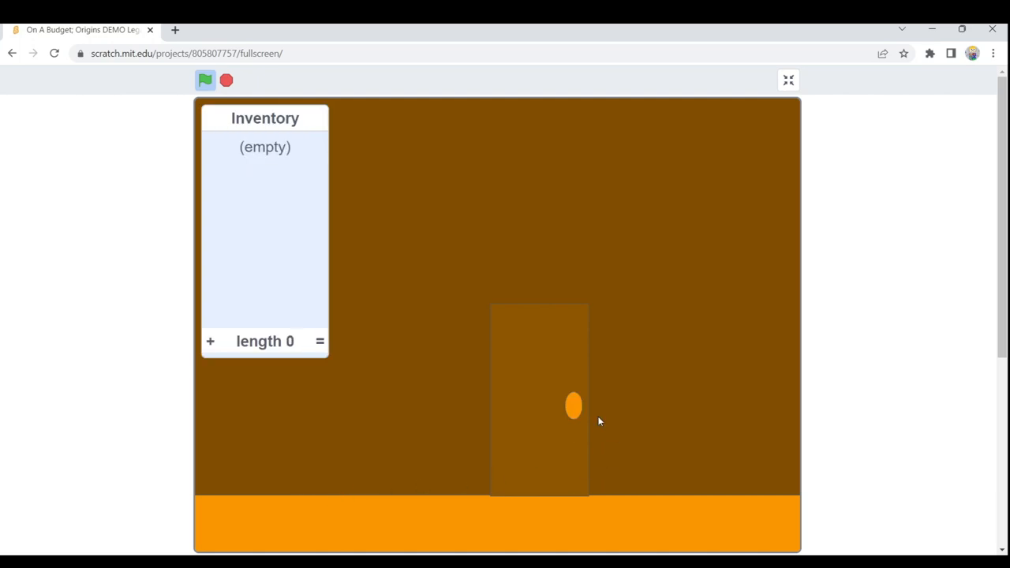
- Try the door in the brown room and continue into the grey room
click(573, 406)
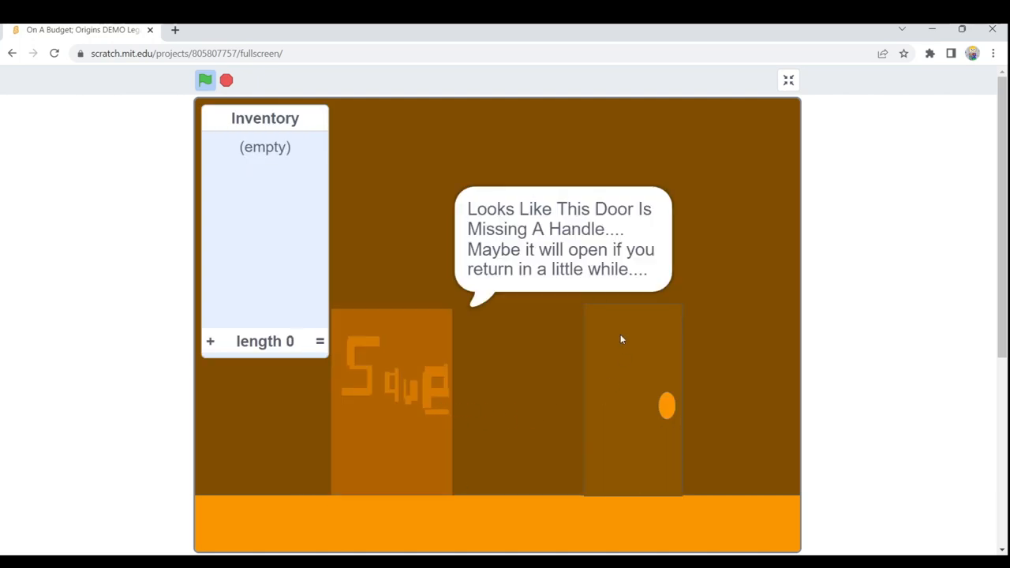
mouse_move(559, 315)
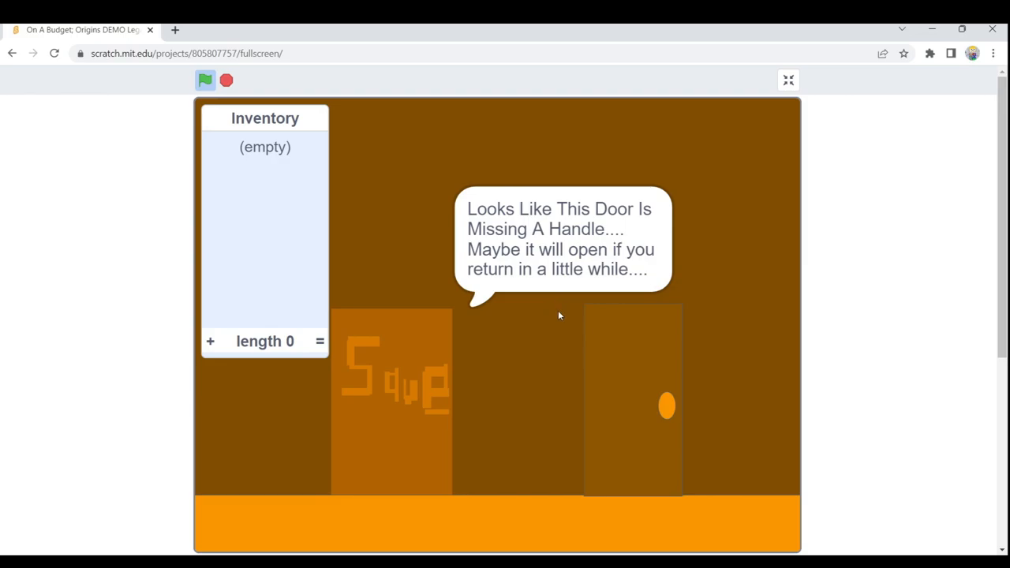
mouse_move(662, 407)
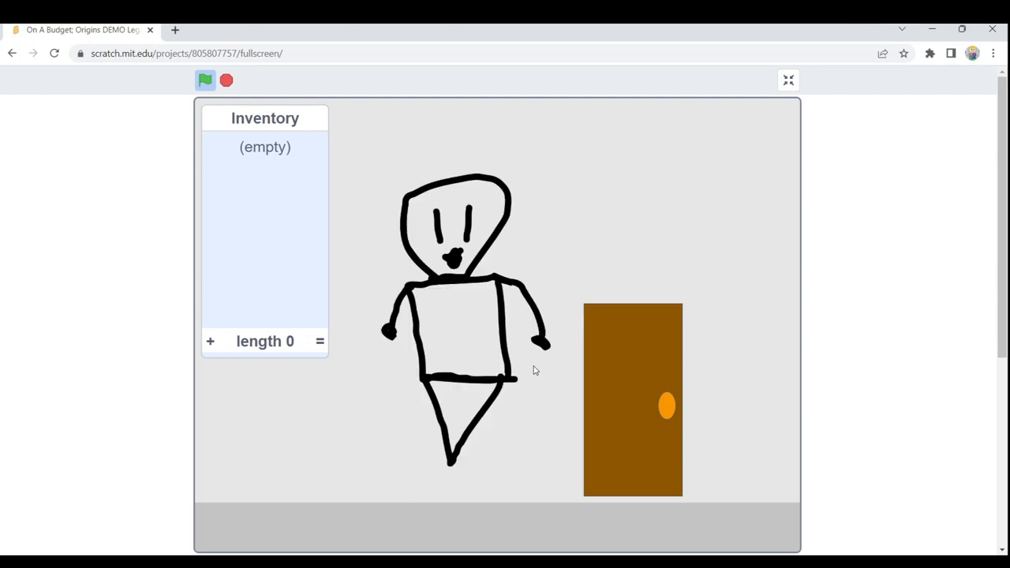
mouse_move(616, 379)
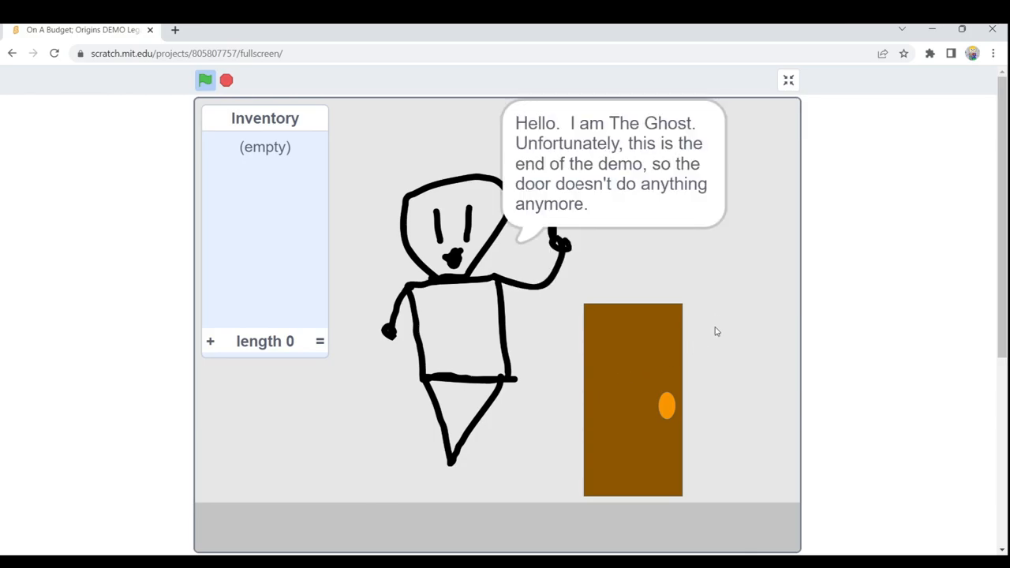
mouse_move(713, 275)
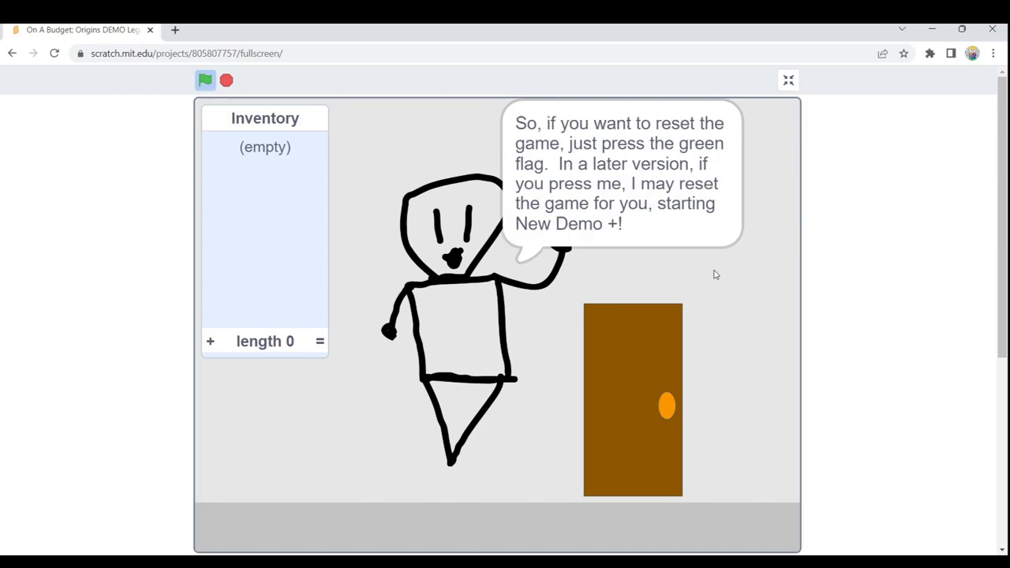
mouse_move(458, 259)
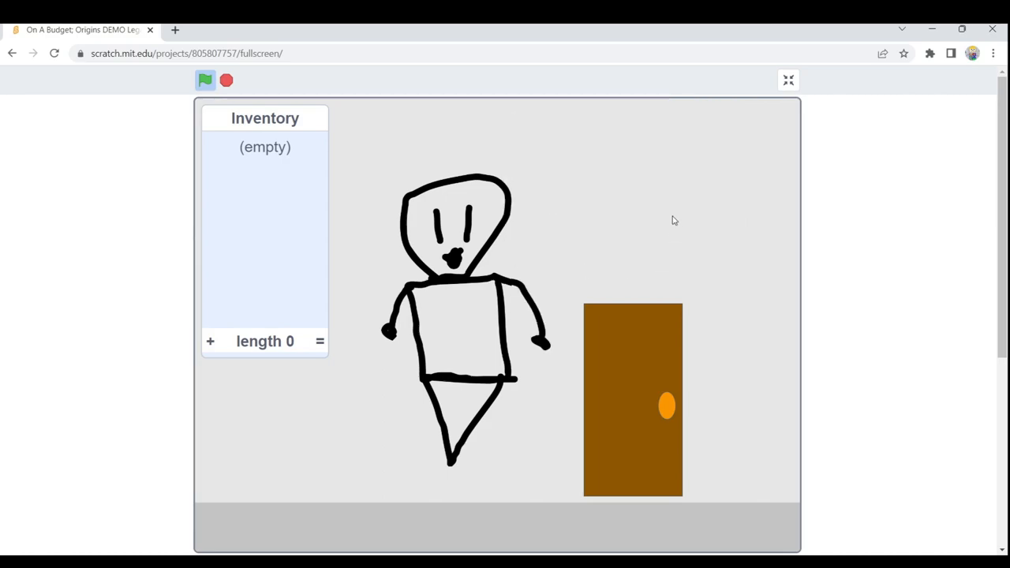
mouse_move(670, 212)
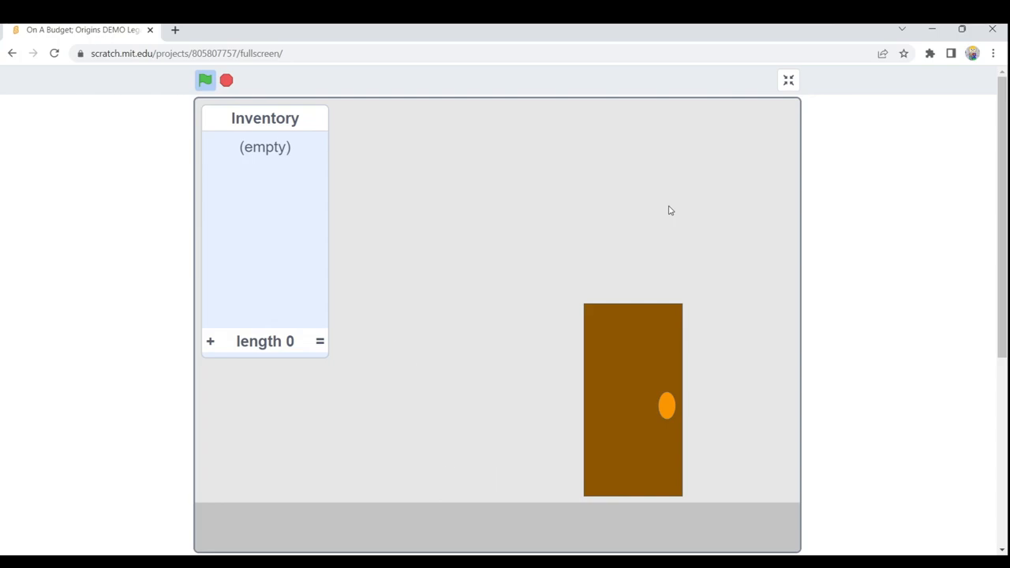
mouse_move(205, 79)
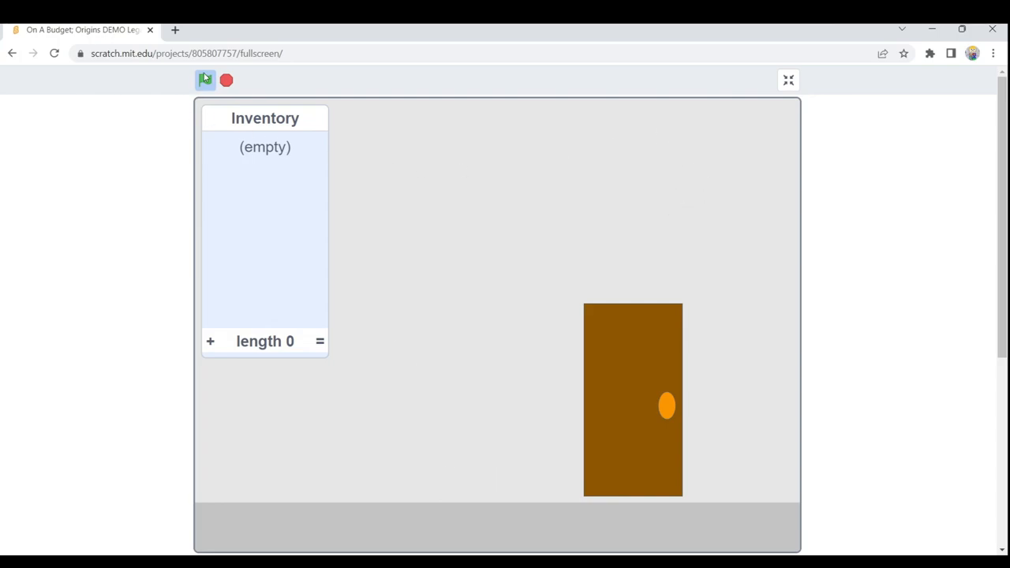
- Try the door once more, then return from full screen to the project page
click(205, 79)
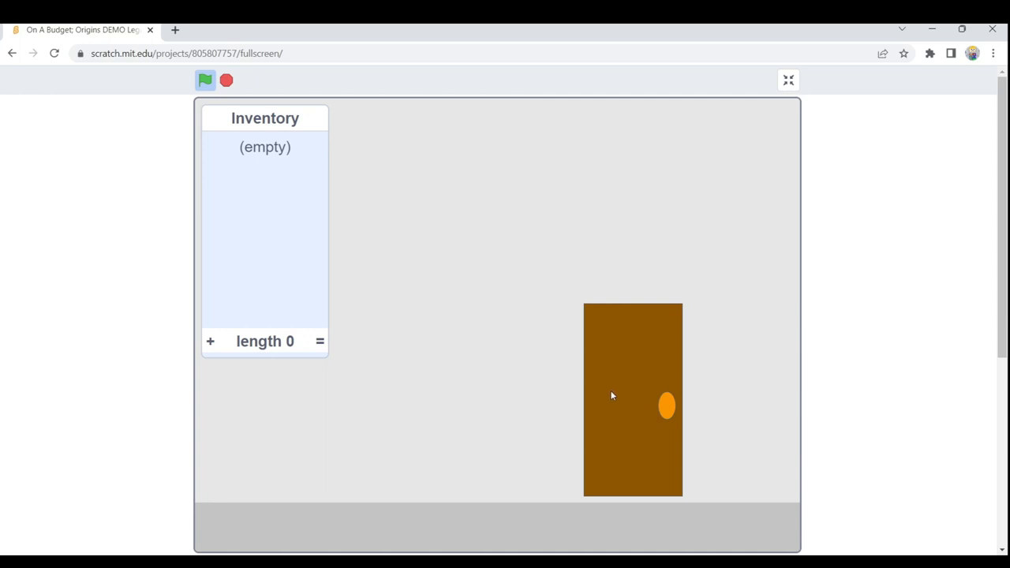
mouse_move(666, 404)
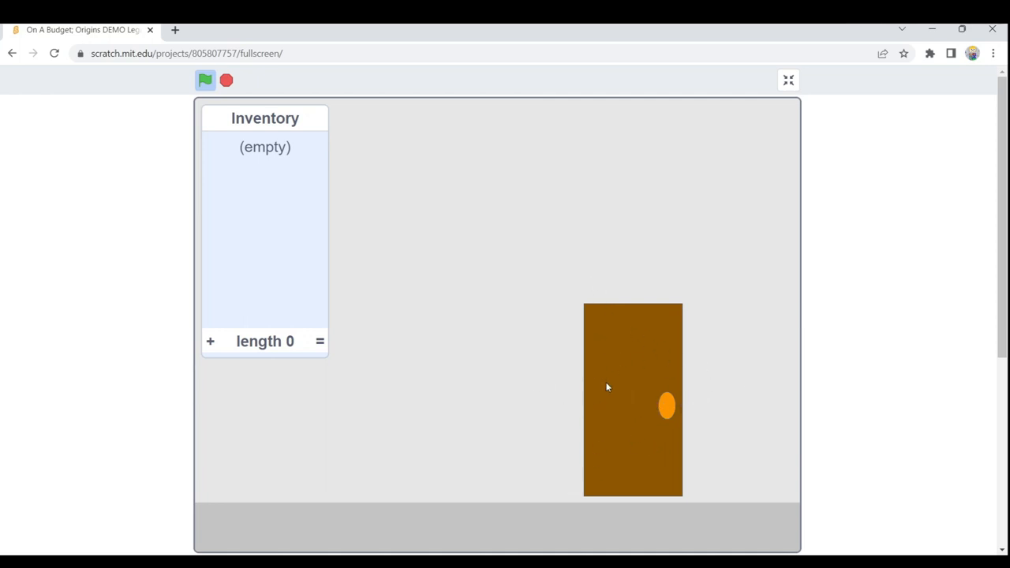
mouse_move(754, 439)
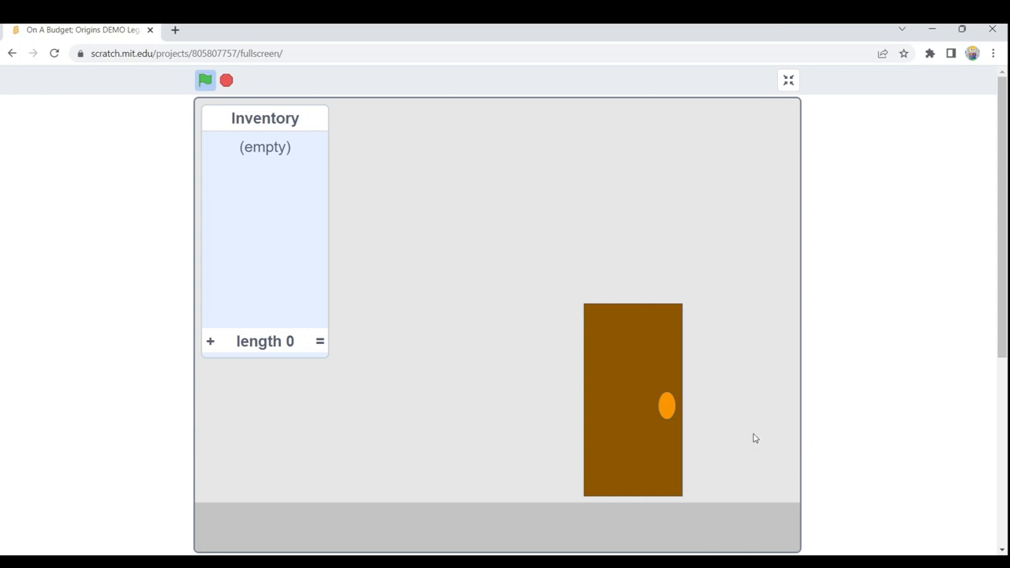
mouse_move(641, 403)
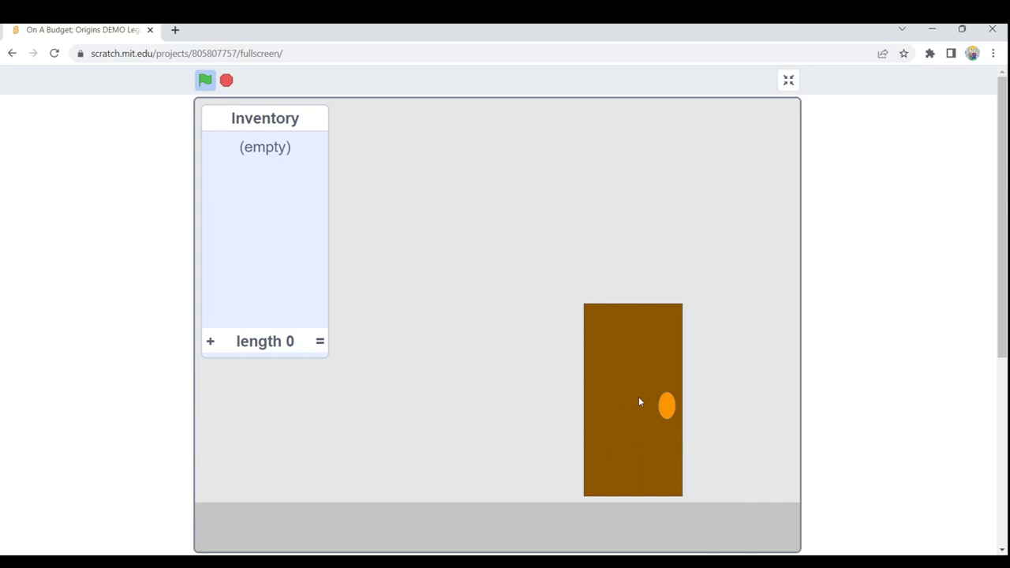
mouse_move(774, 38)
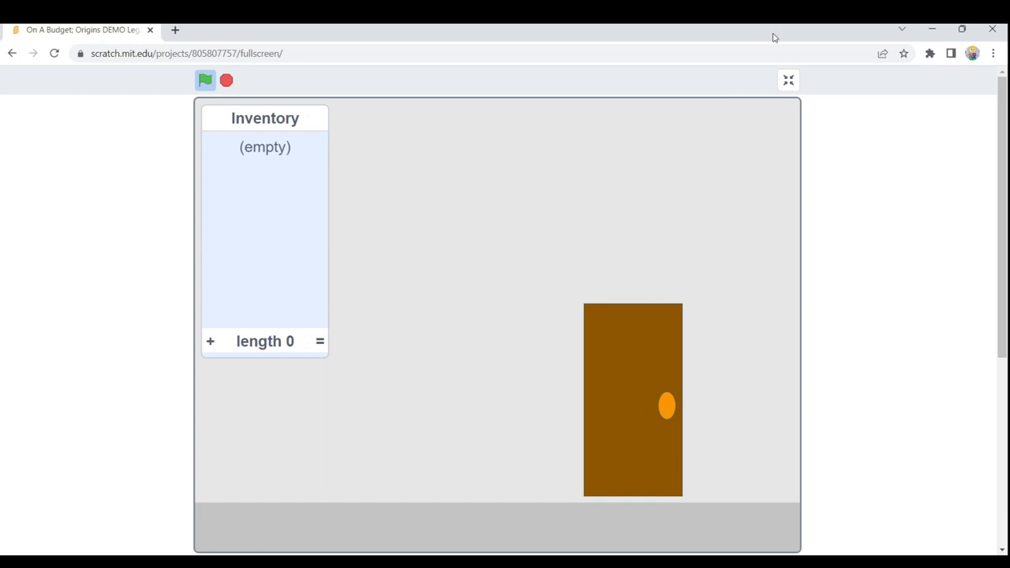
click(788, 79)
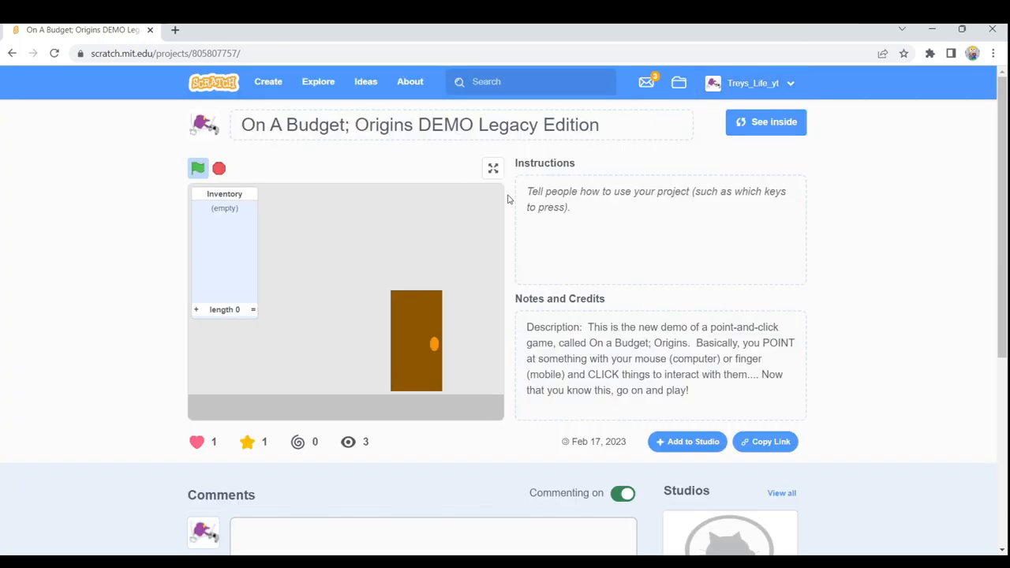
- Write a comment telling visitors not from the YouTube channel that here is the link
scroll(down, 3)
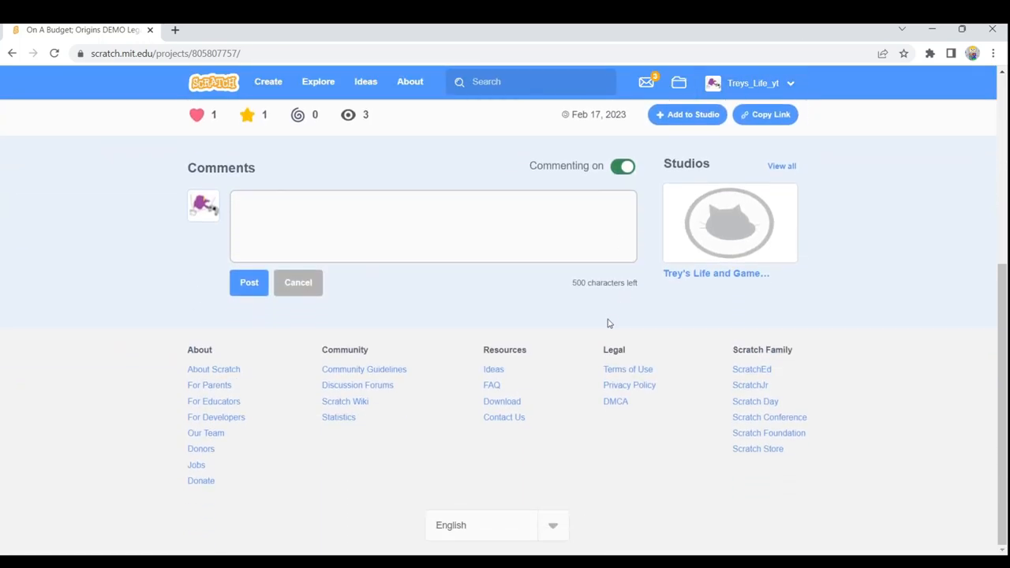
scroll(up, 3)
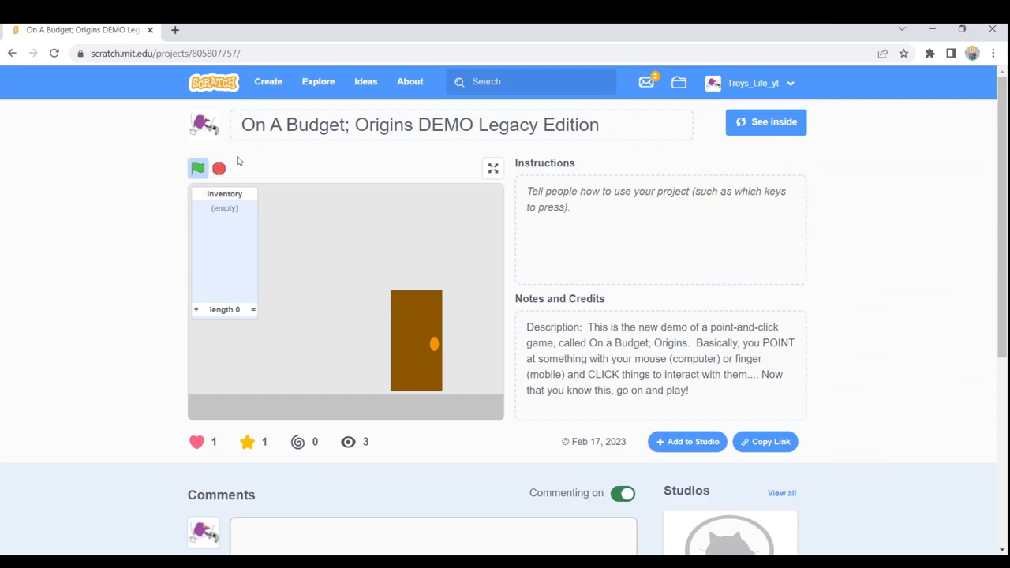
mouse_move(382, 434)
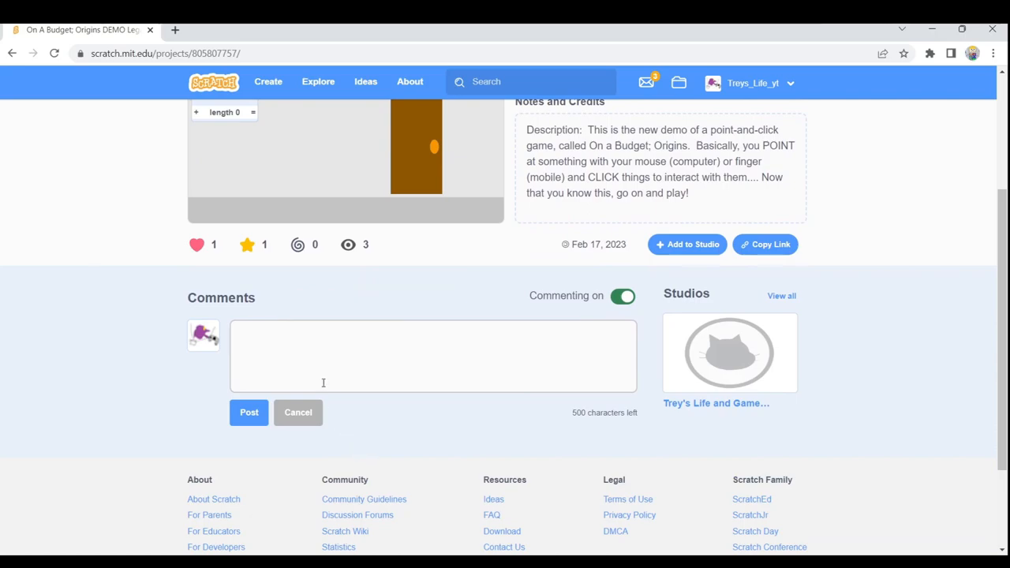
click(432, 357)
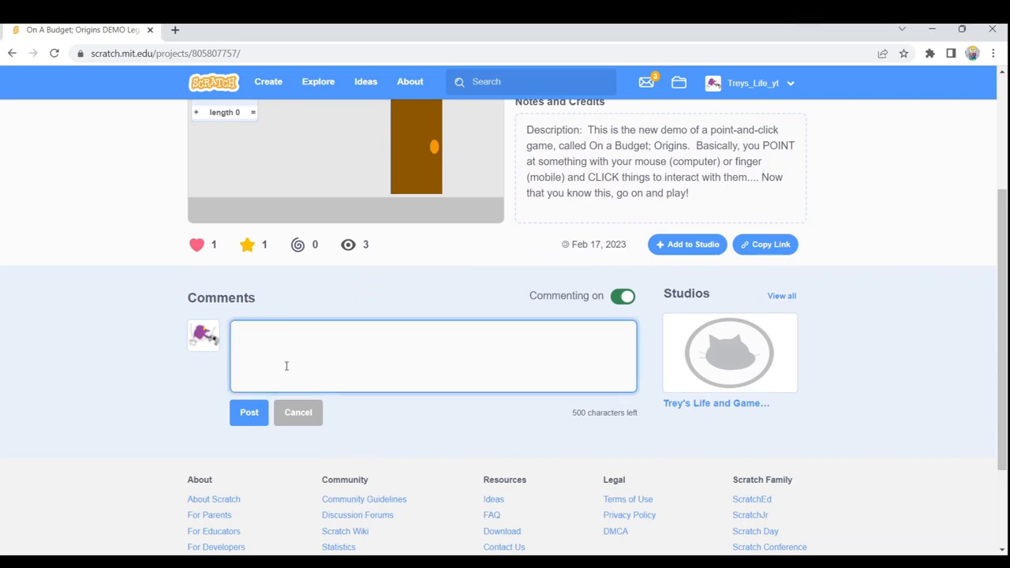
text(If you a)
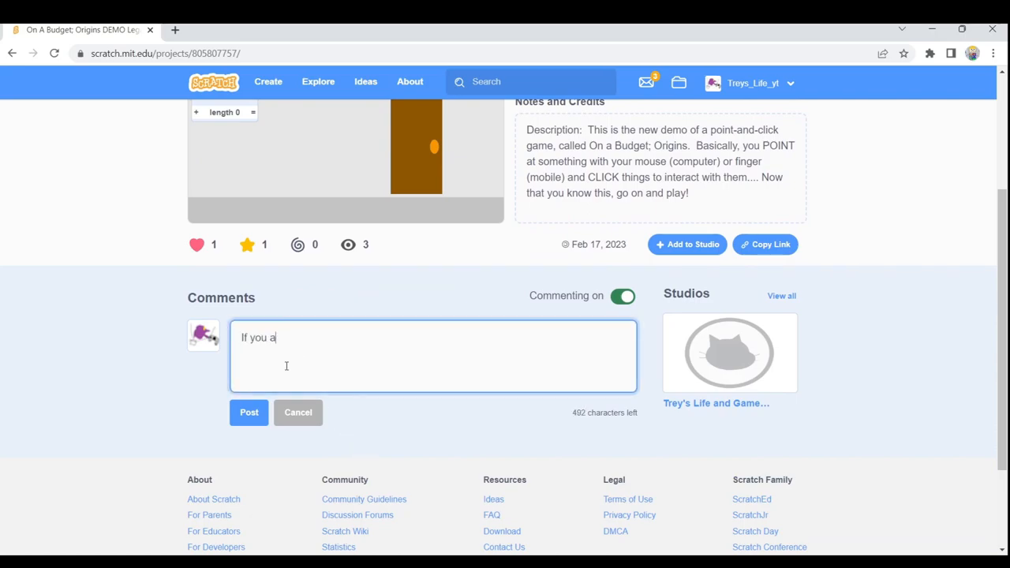
text(re comin)
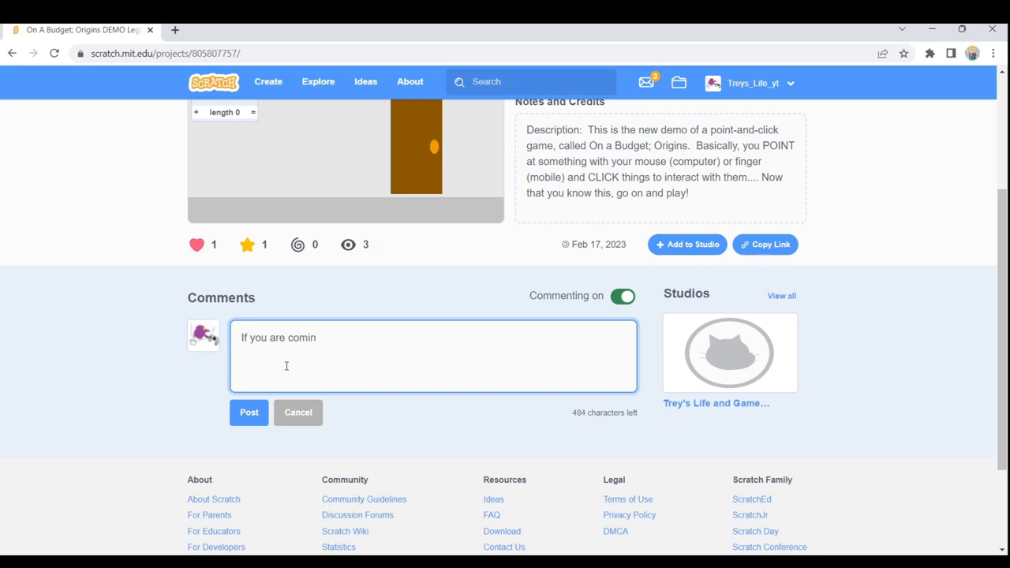
text(not co)
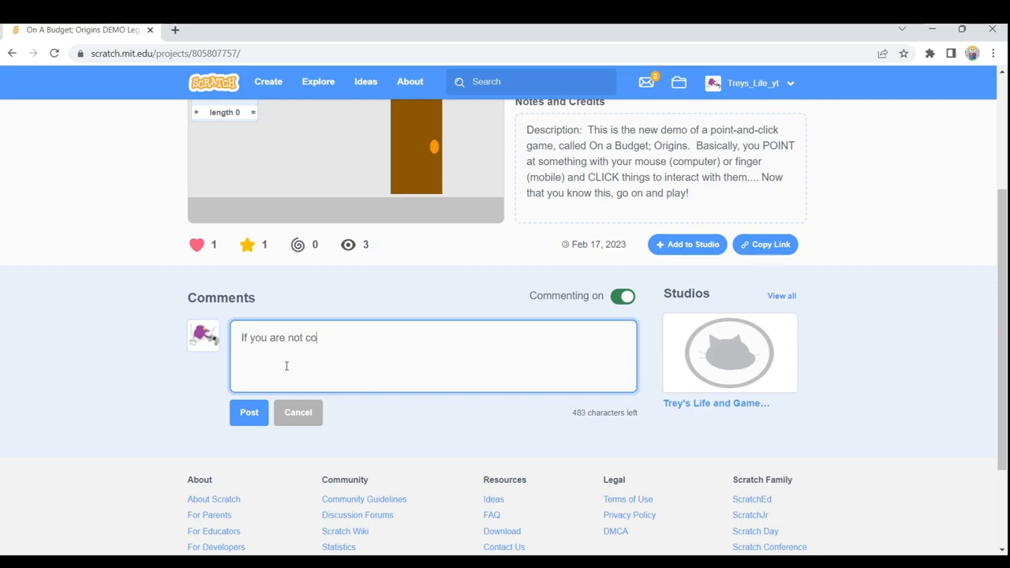
text(ming from)
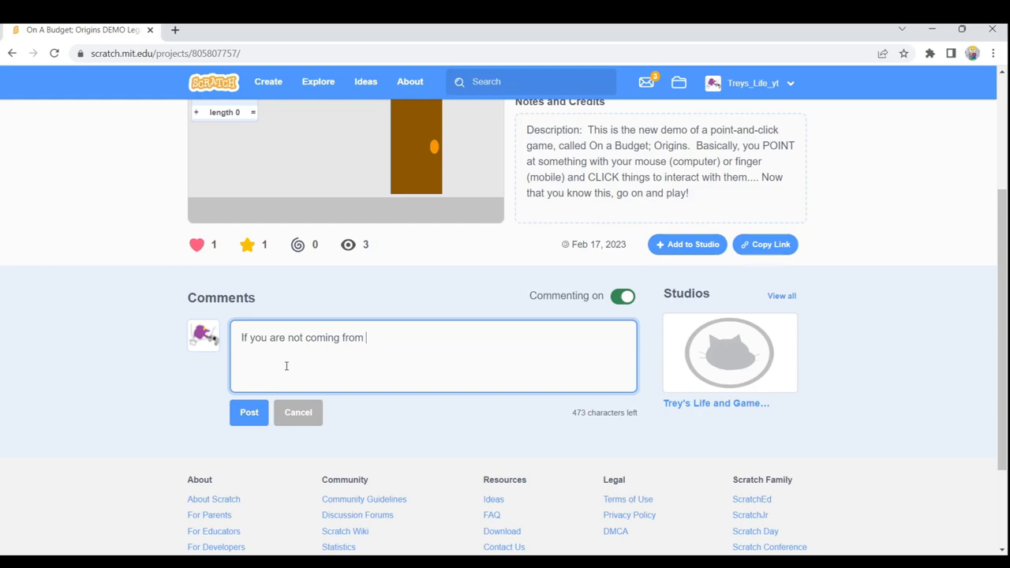
text(my youtube)
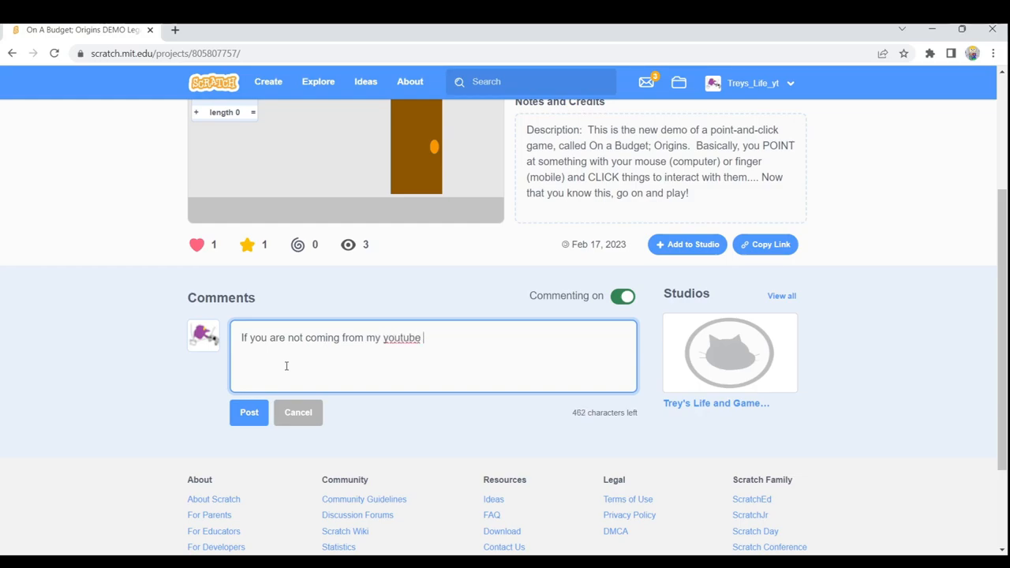
text(channel)
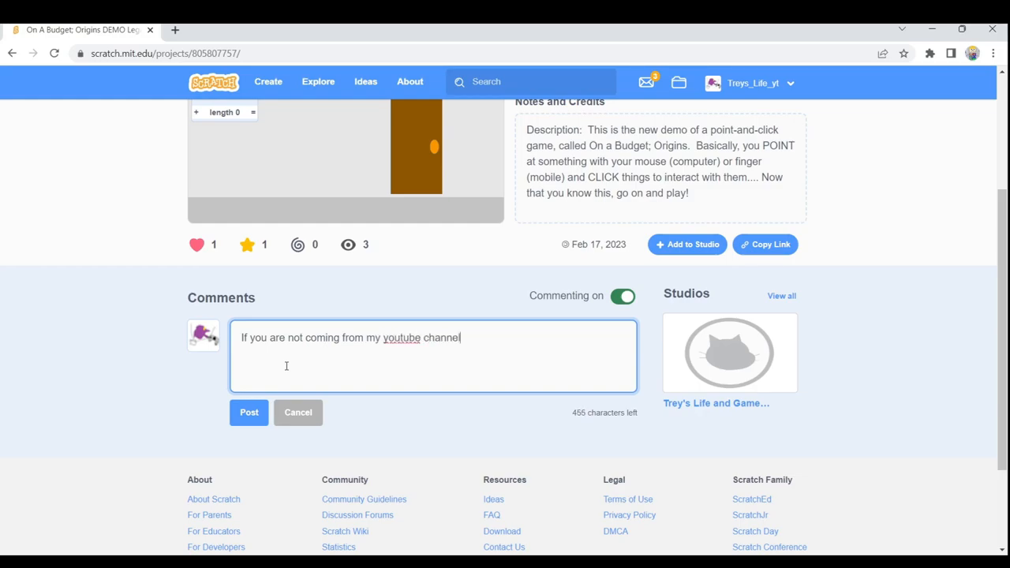
text(here is t)
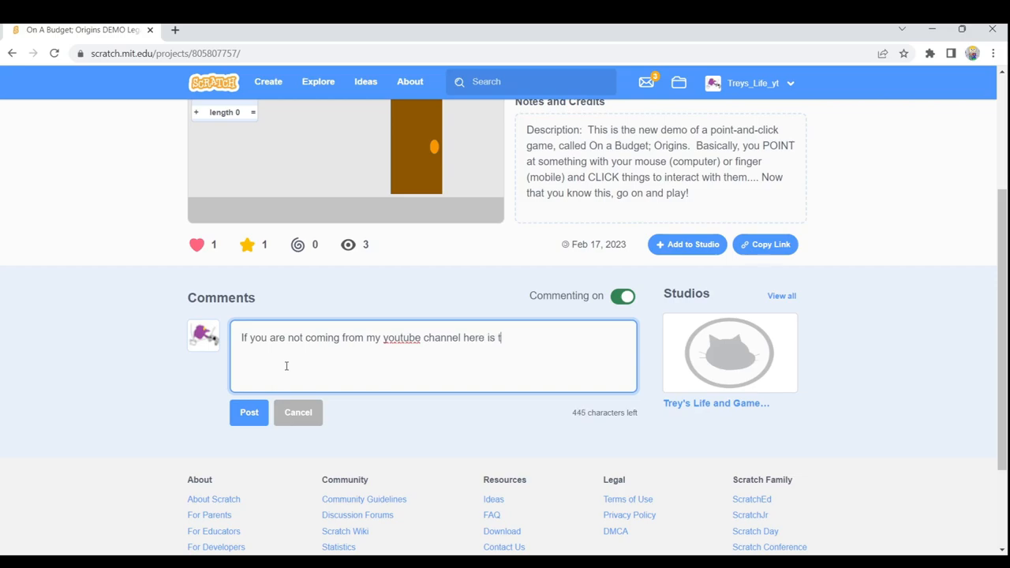
text(he link:)
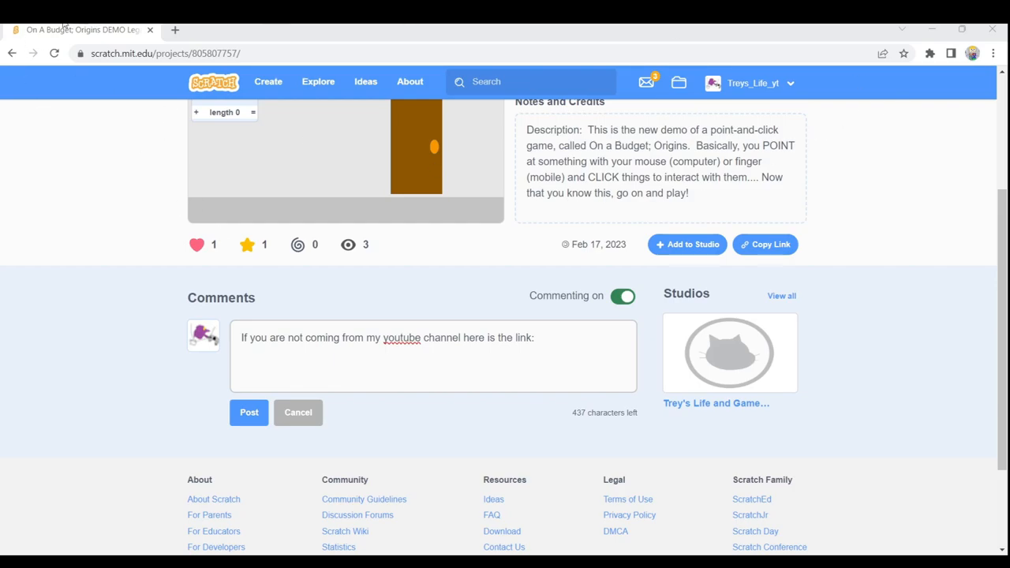
mouse_move(354, 130)
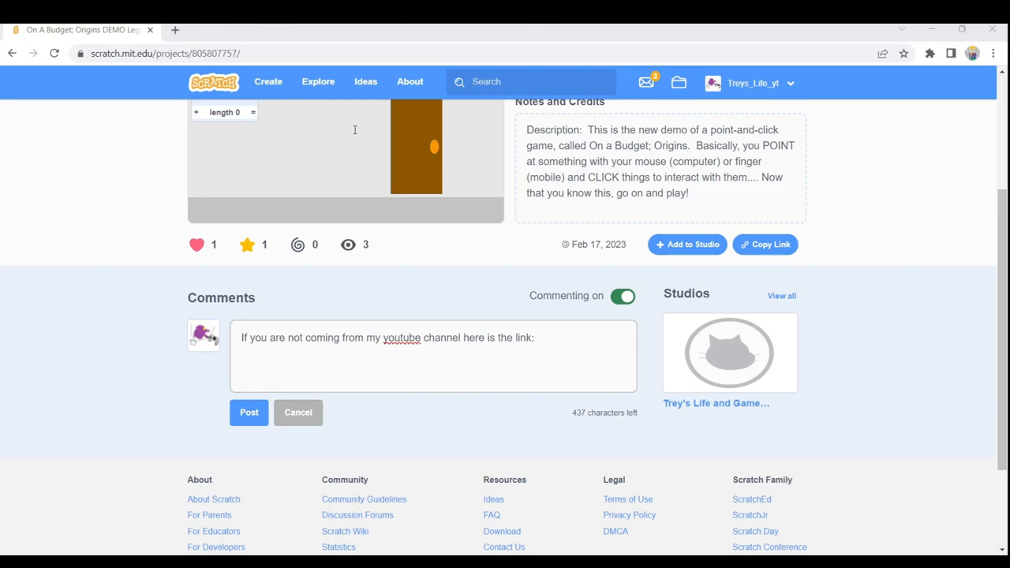
mouse_move(231, 172)
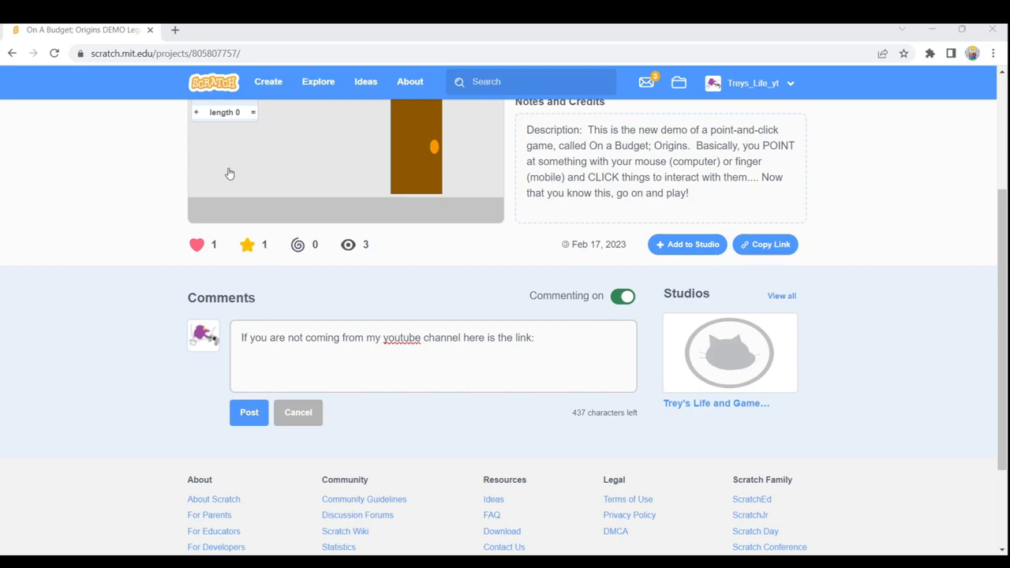
mouse_move(196, 169)
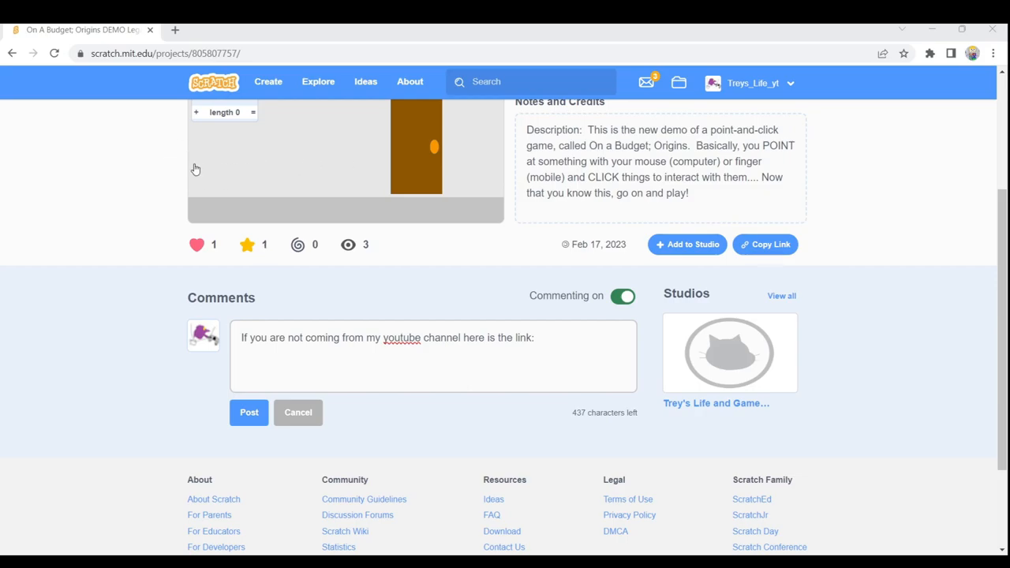
mouse_move(347, 111)
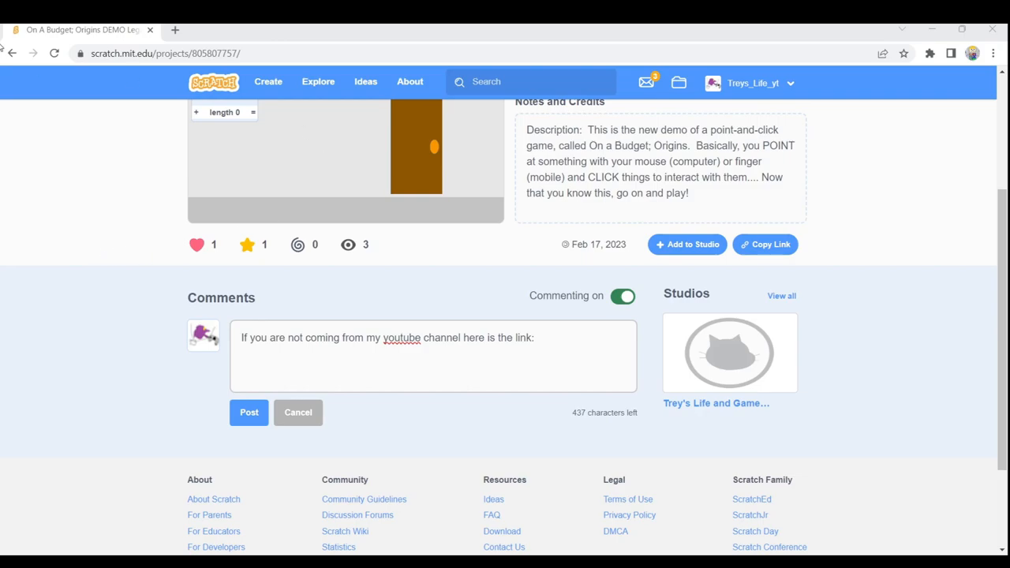
mouse_move(959, 112)
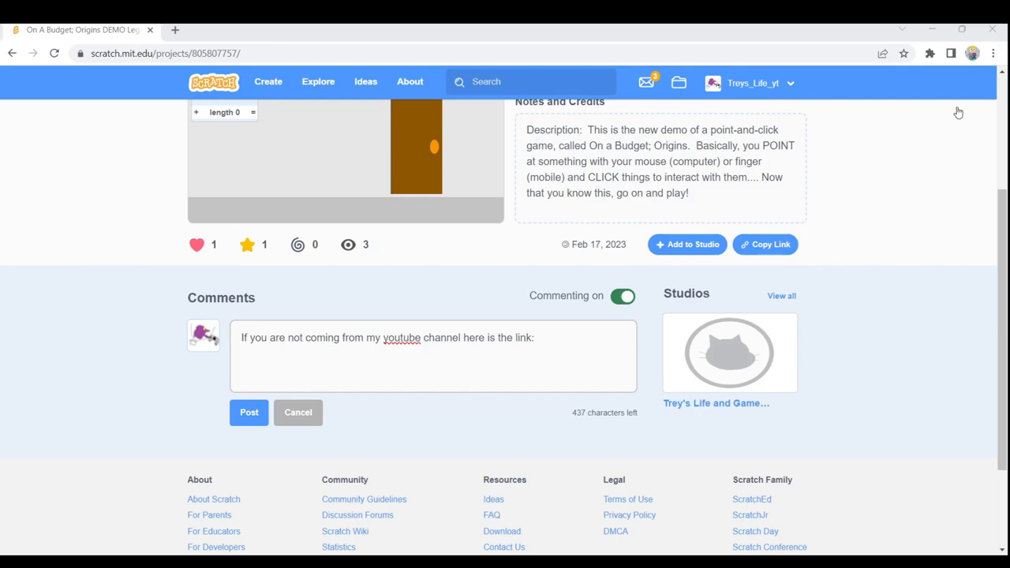
mouse_move(718, 215)
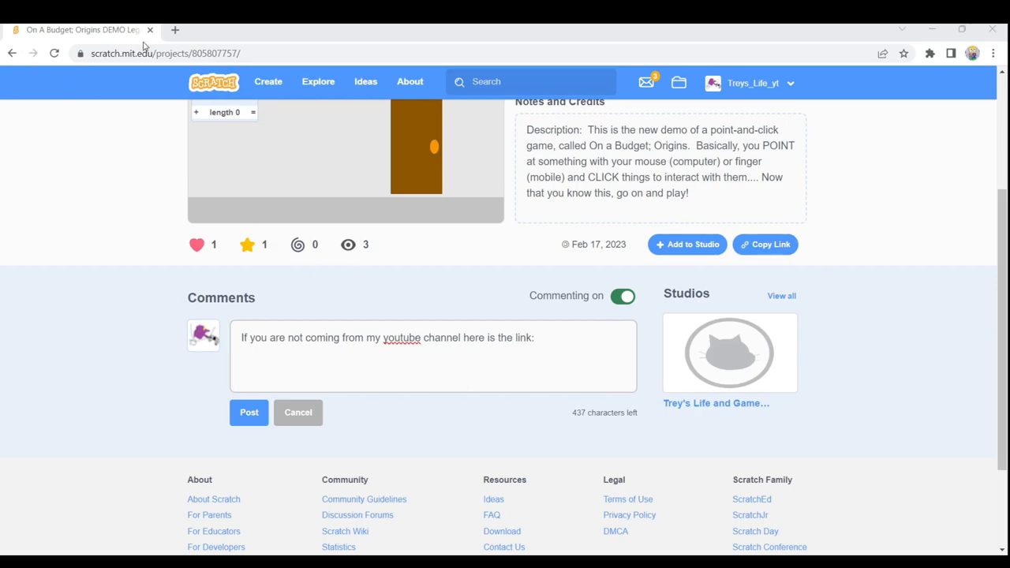
mouse_move(338, 114)
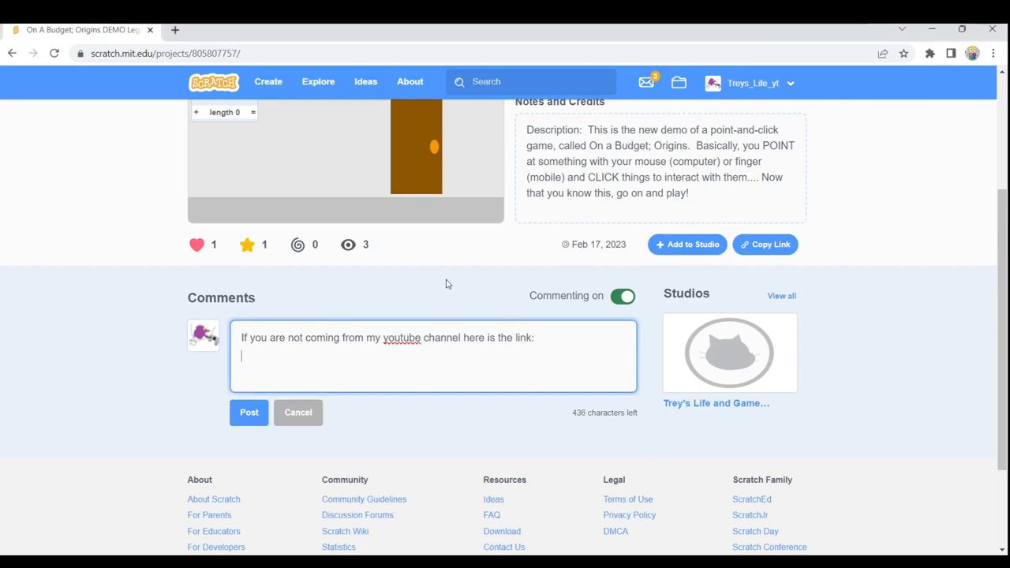
- Add the YouTube channel URL, post the comment, and head to the own profile page
text(https://www.youtube.com/channel/UCYqWWp4HMYHv4zbYyMw5yVw)
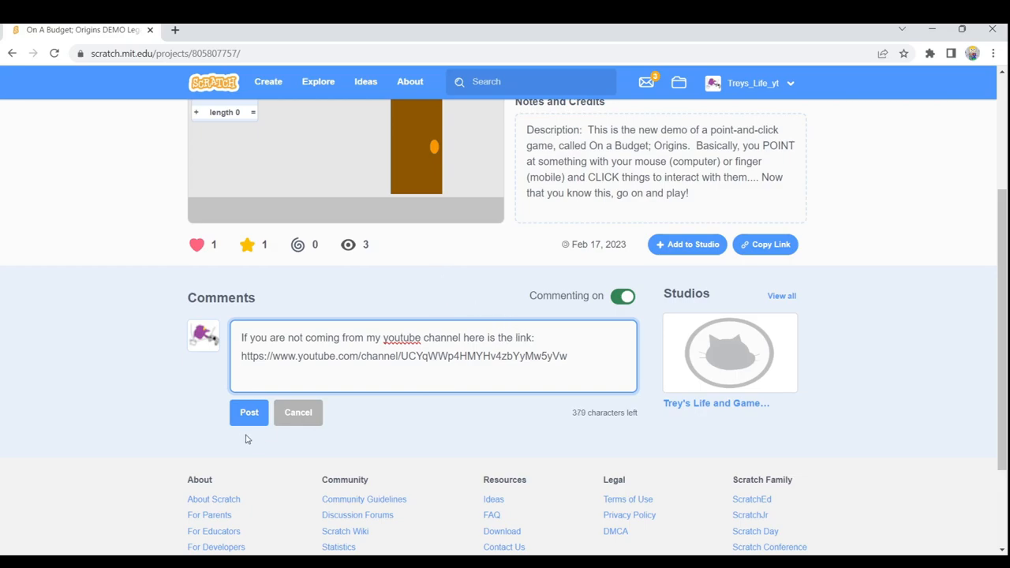
click(250, 412)
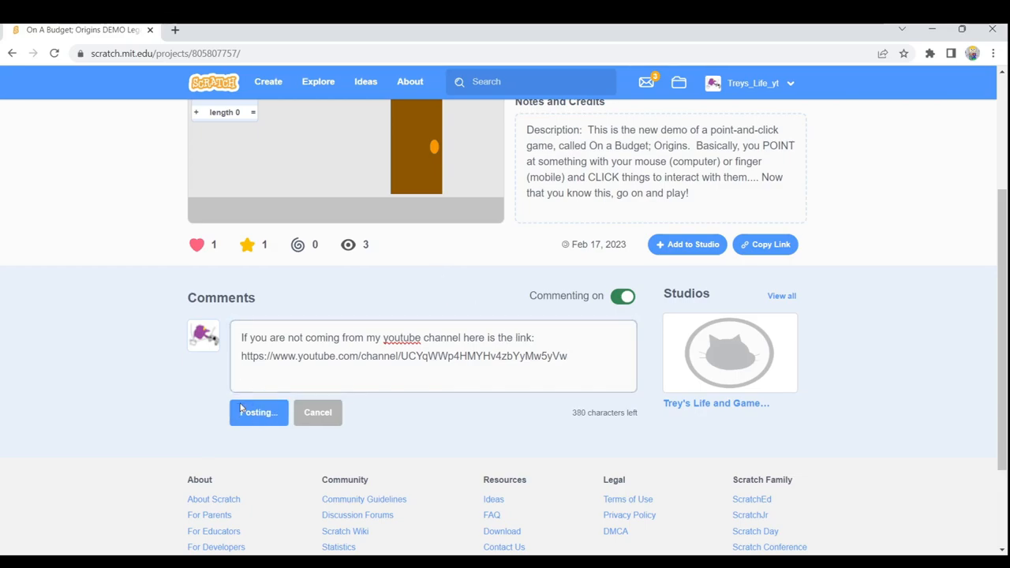
click(259, 412)
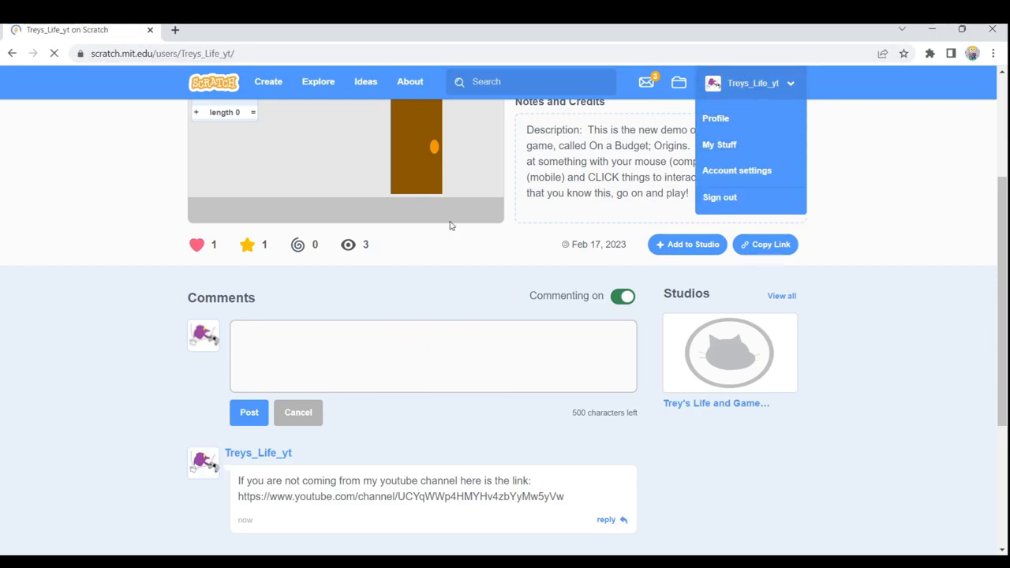
- Add 'My Youtube Channel' and the channel URL to the About me section
click(715, 117)
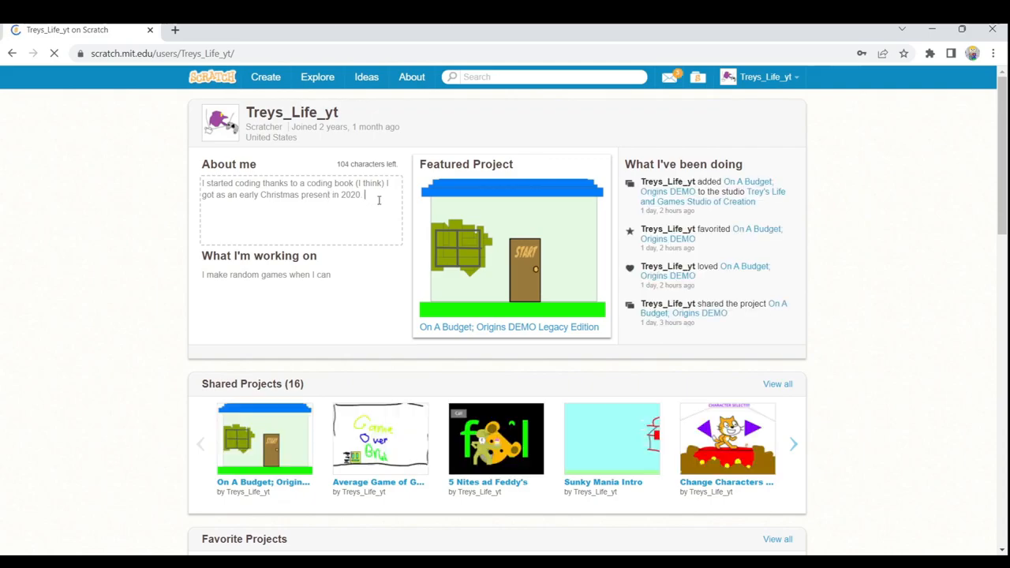
text(My Youtube Channel:)
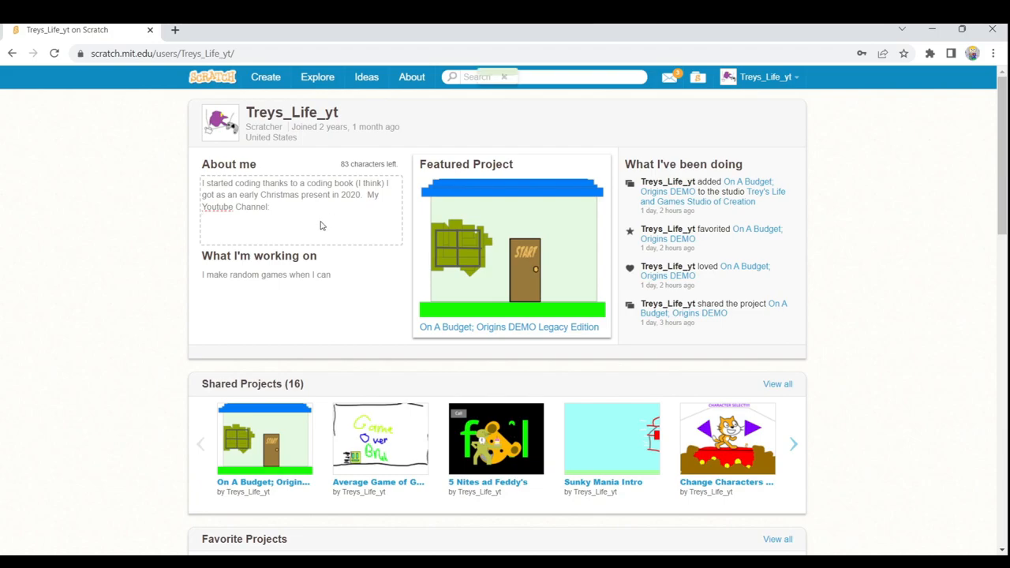
text(https://www.youtube.com/channel/UCYqWWp4HMYHv4zbYyMw5yVw)
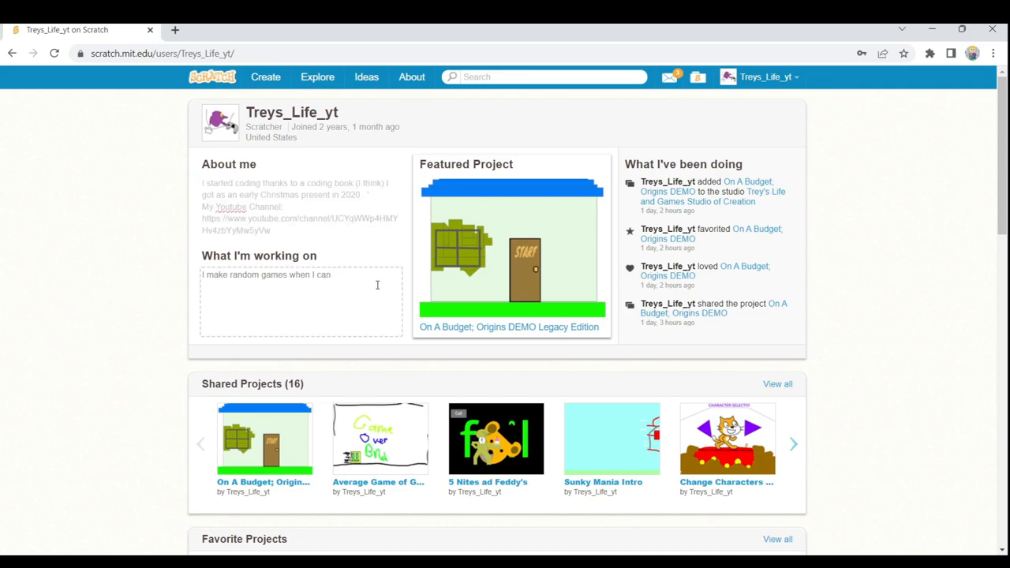
key(Backspace)
text(have )
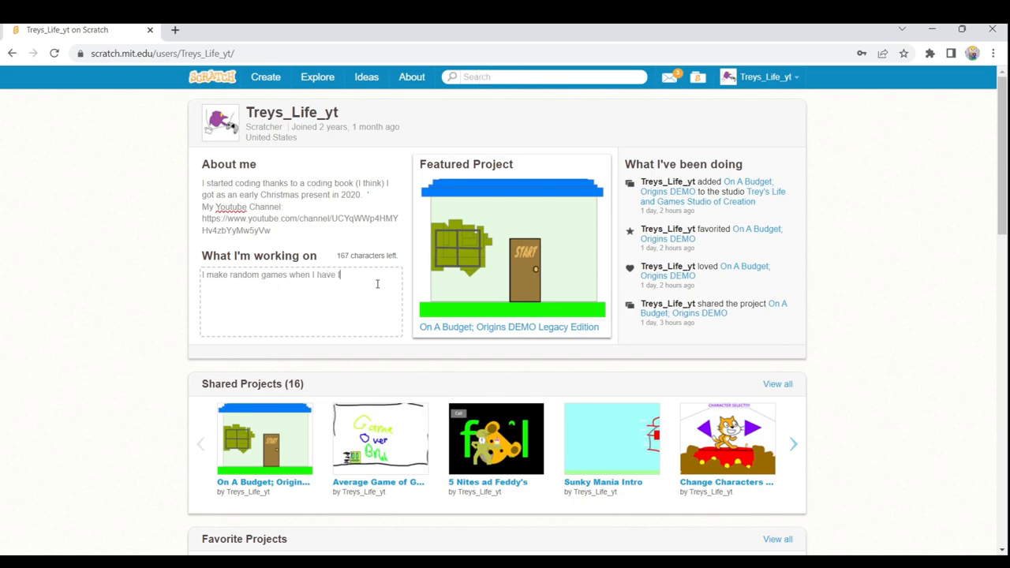
- Extend What I'm working on to mention a point-and-click game and other small random games
text(time.)
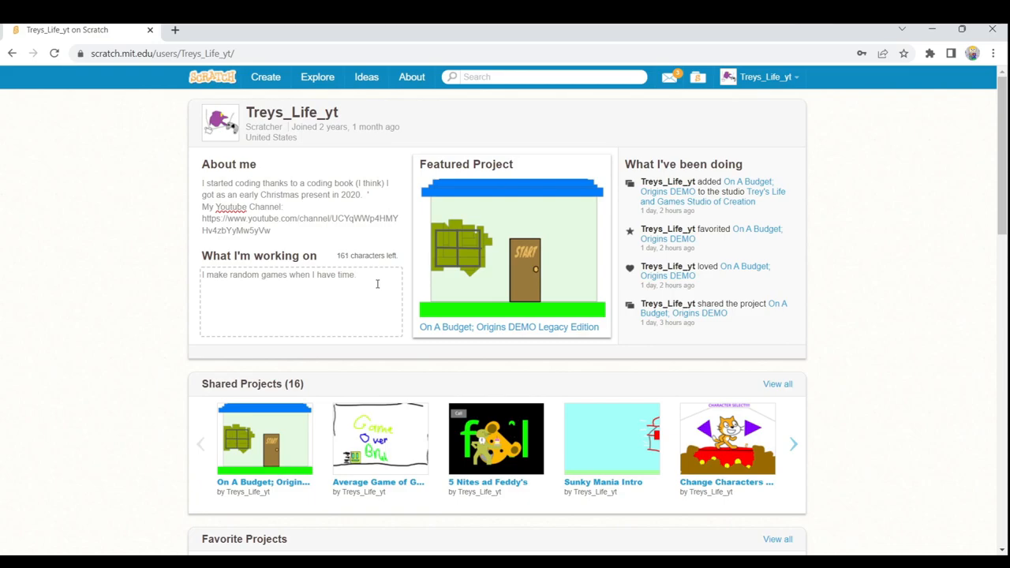
text(I am work)
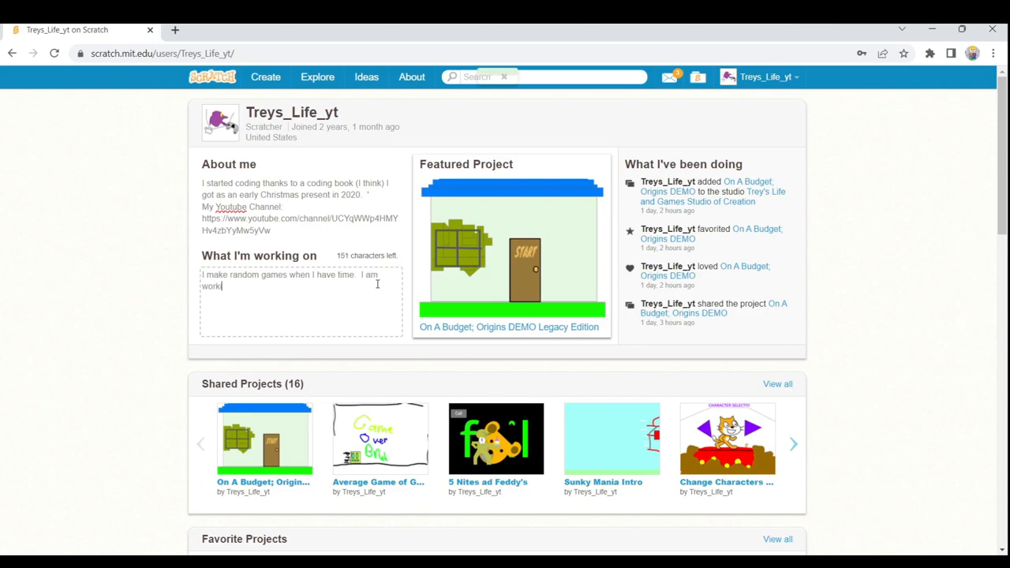
text(ing)
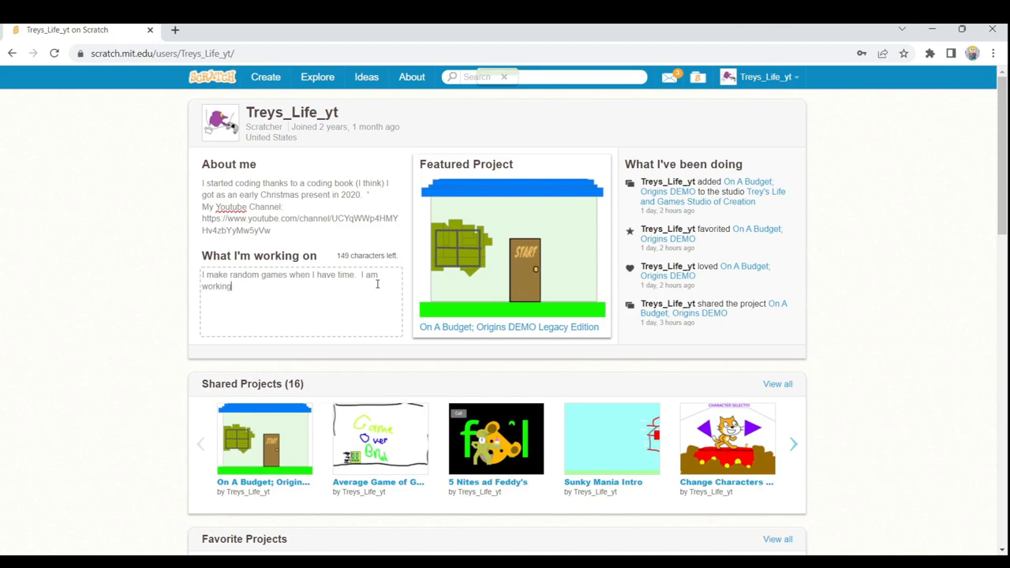
text(on a point)
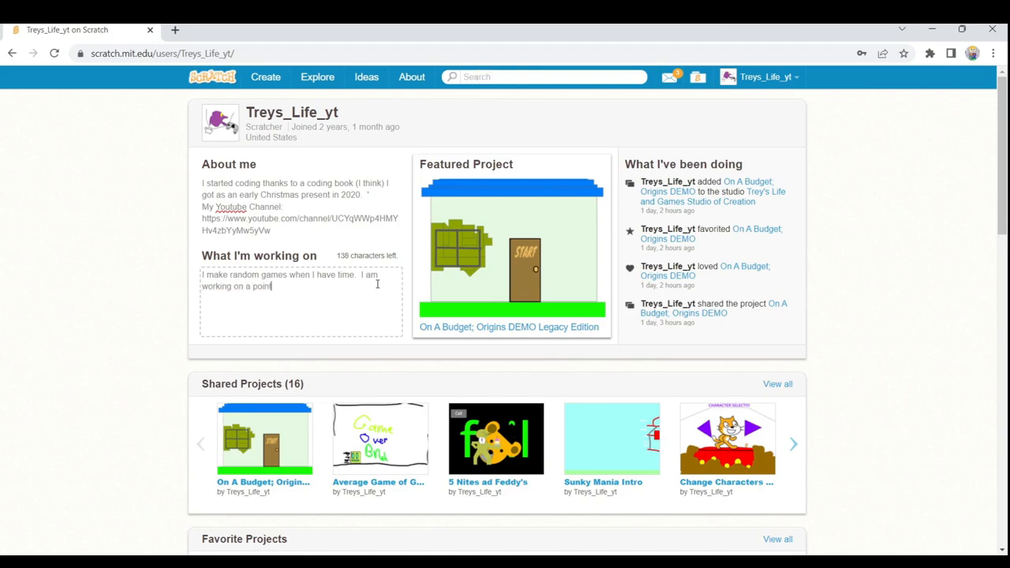
text(-and-click game)
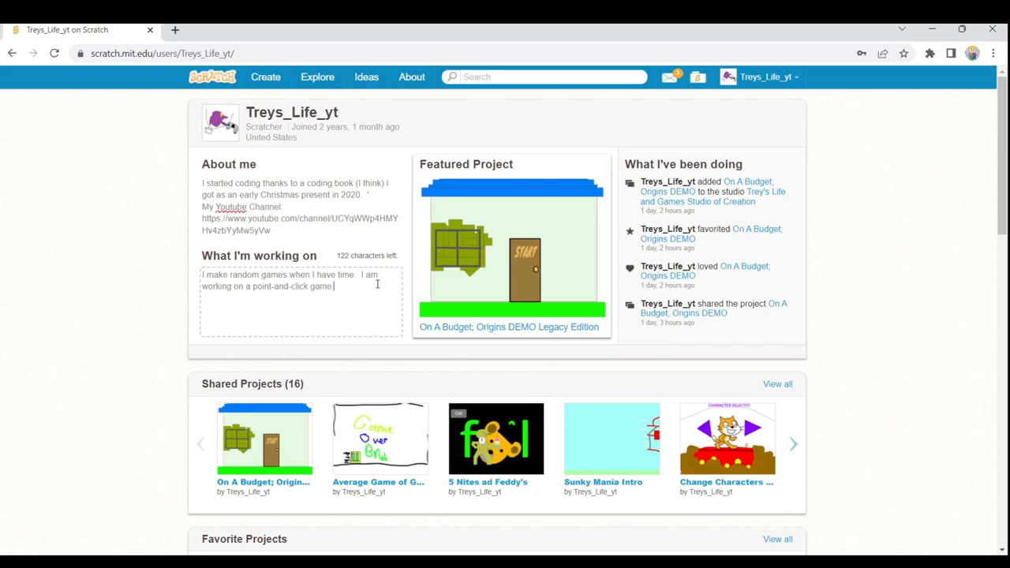
text(right now)
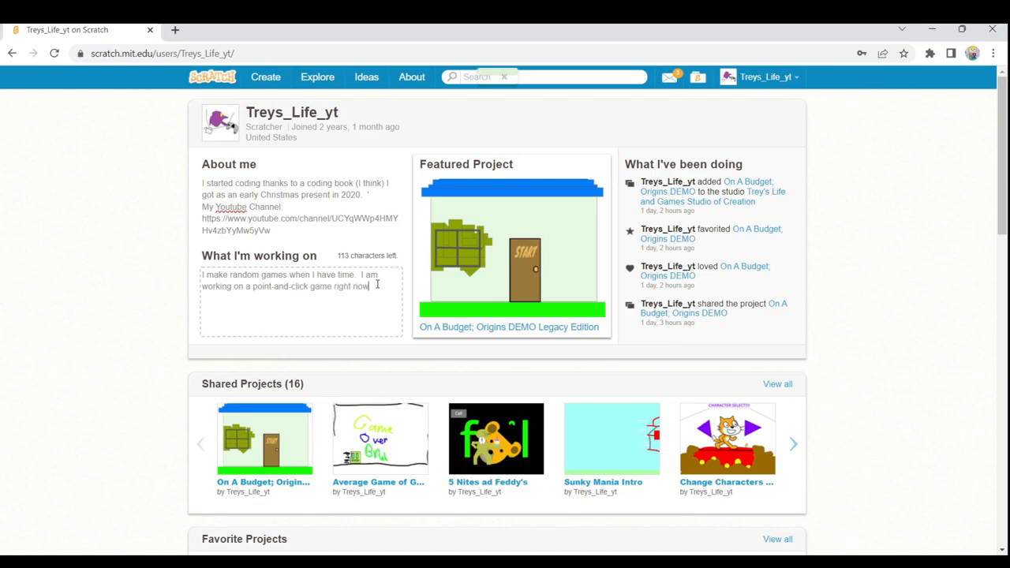
text(but I may pos)
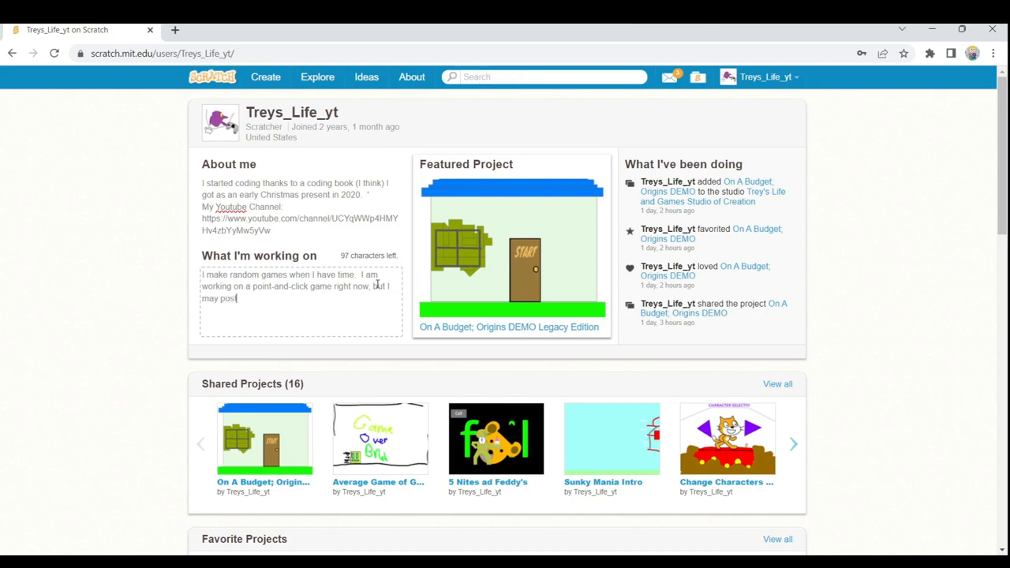
text(other)
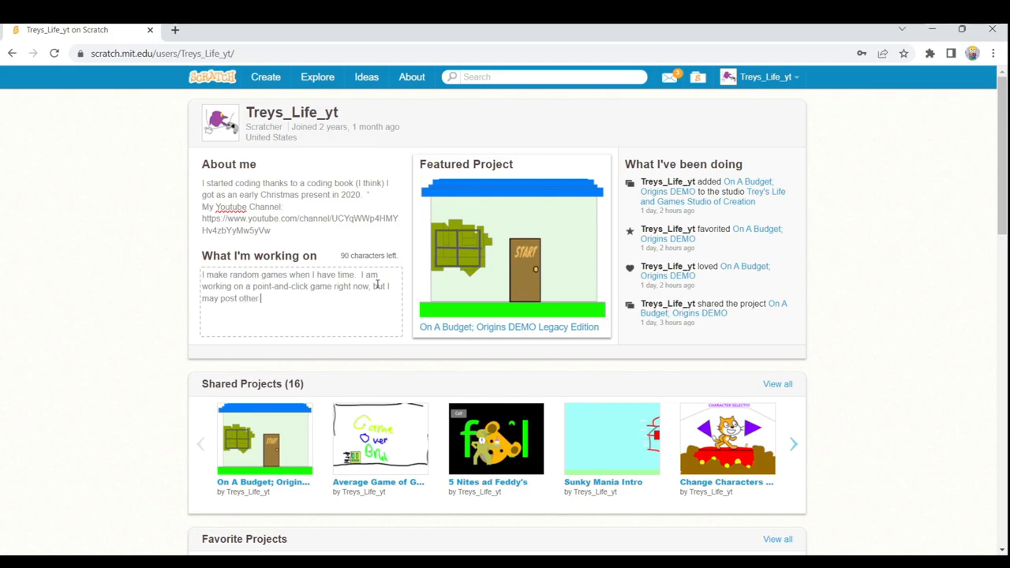
text(small, random games when)
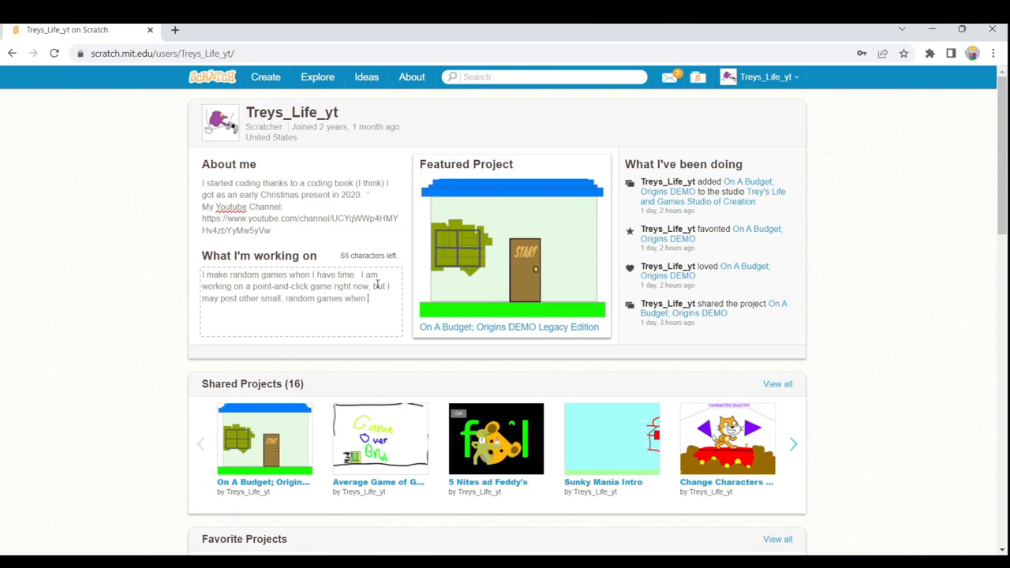
text(have the time...)
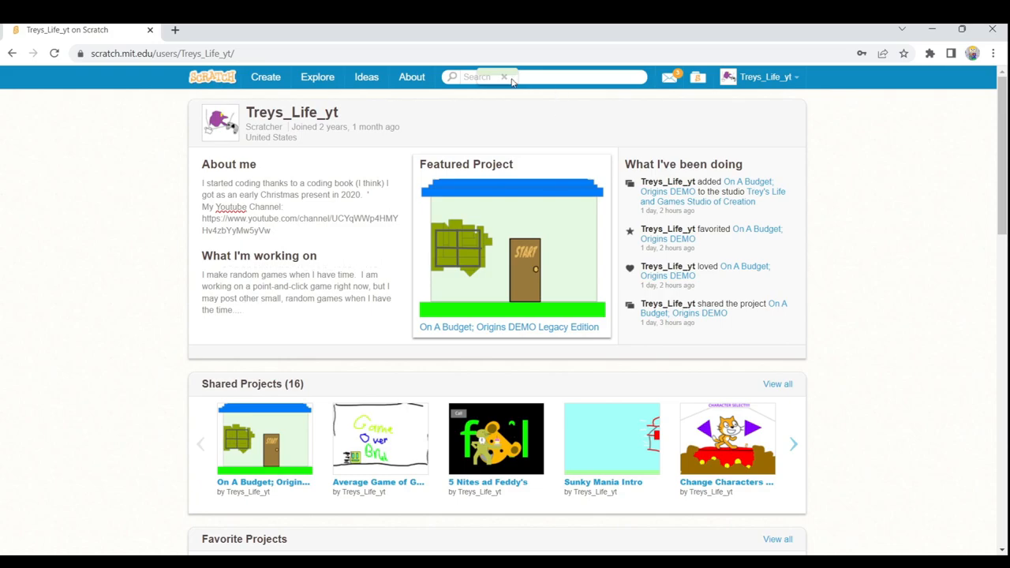
- Look over the profile and page through more of the favorite projects
scroll(down, 3)
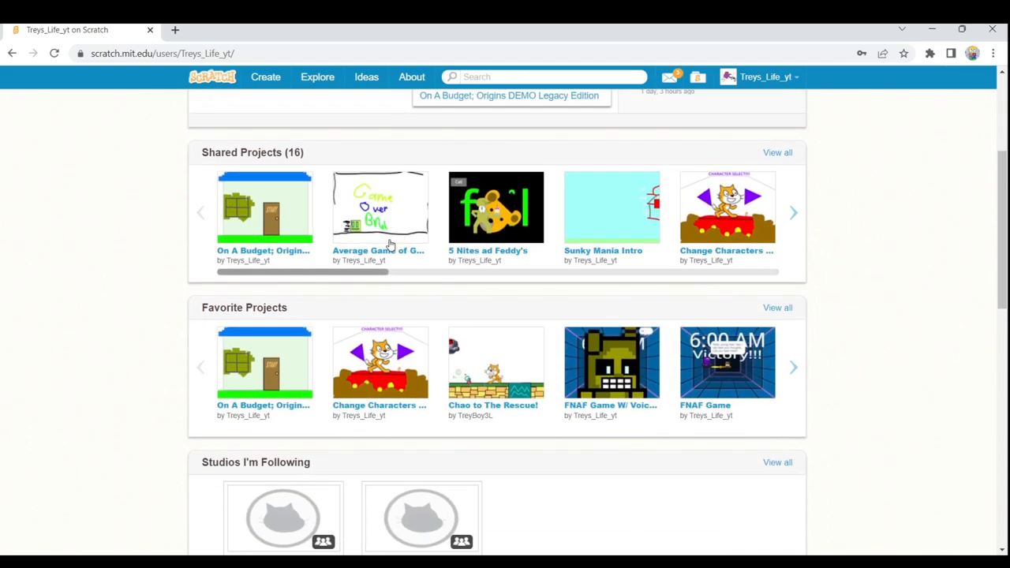
scroll(down, 3)
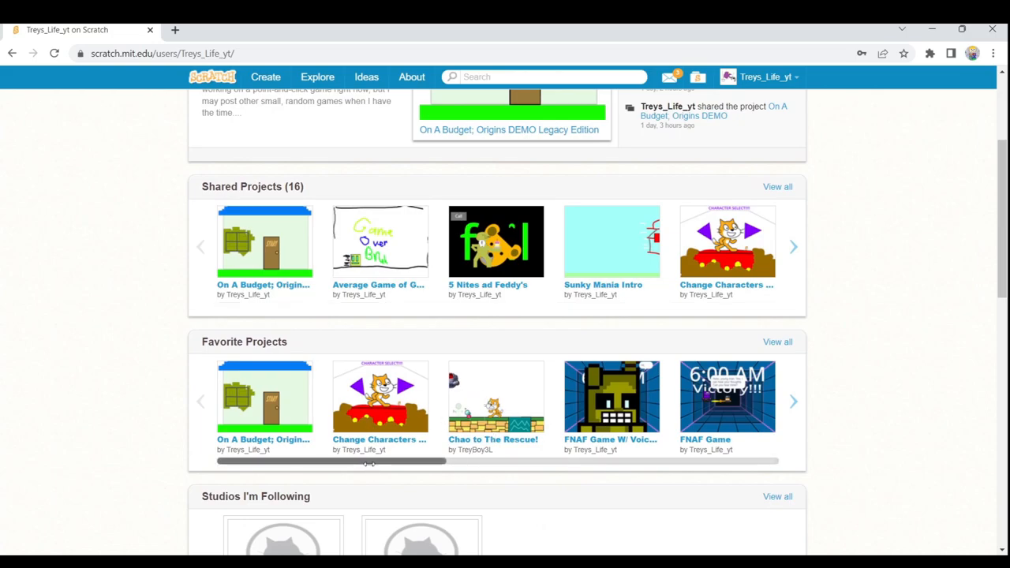
click(793, 403)
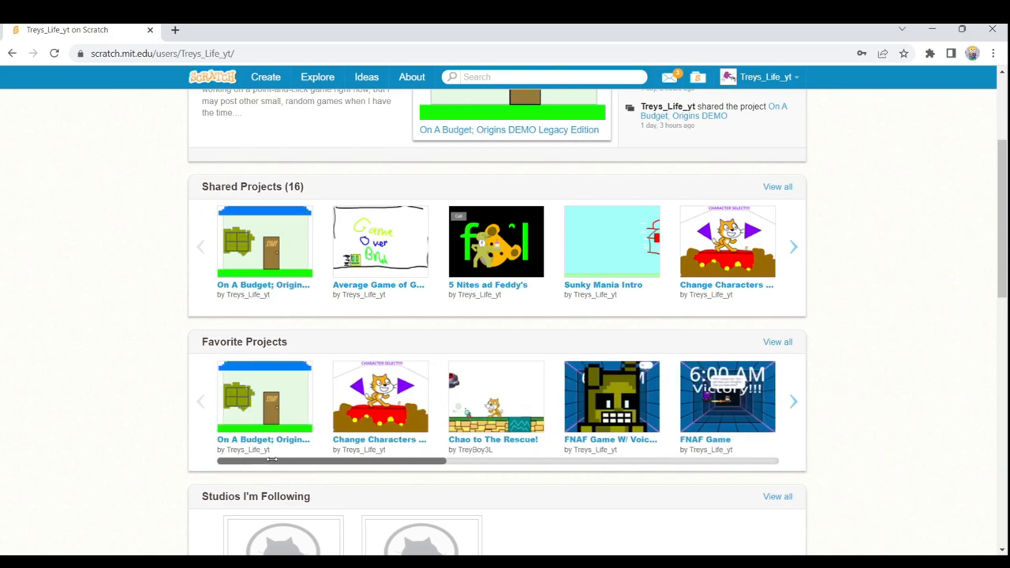
mouse_move(686, 379)
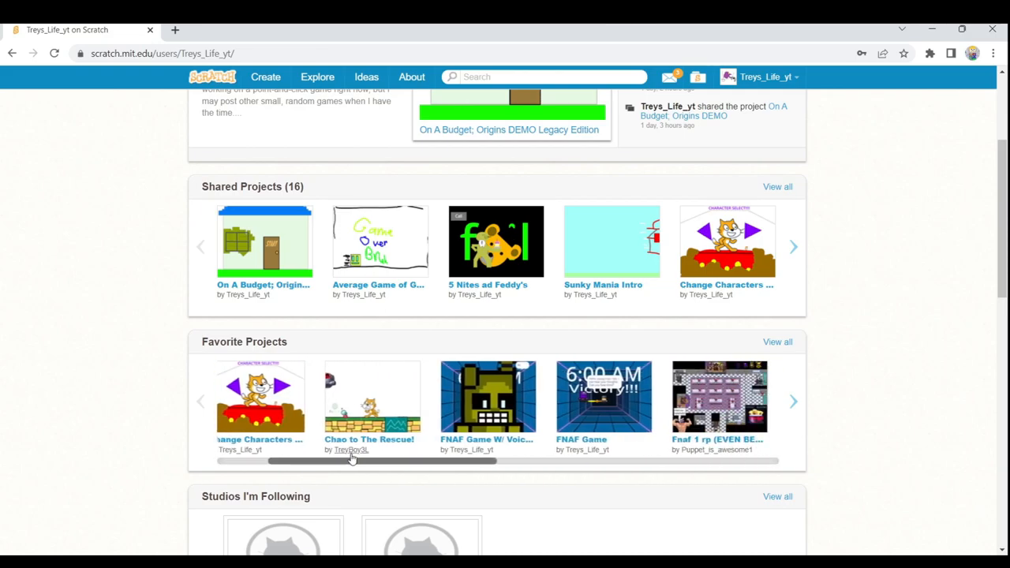
click(793, 403)
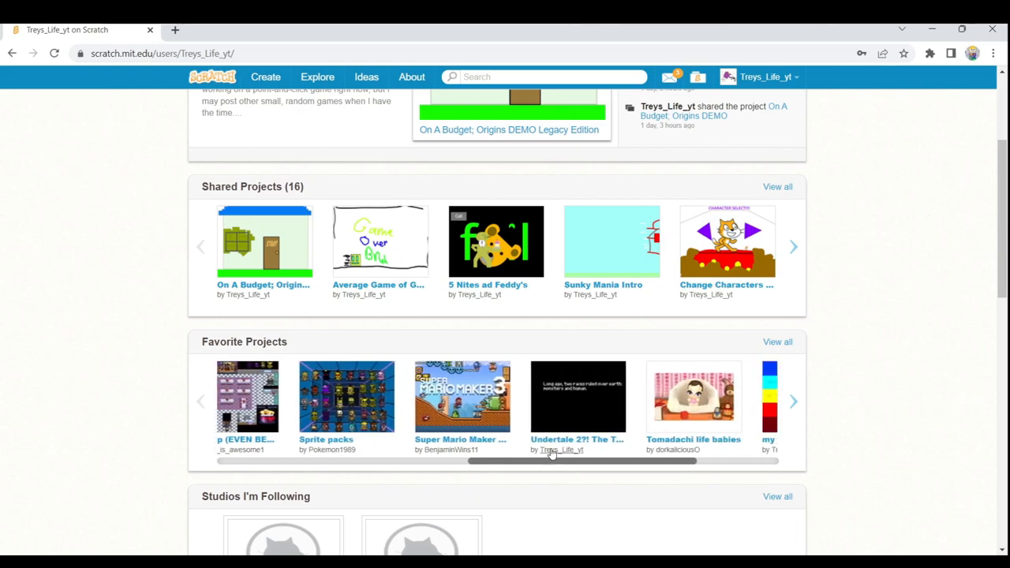
click(792, 402)
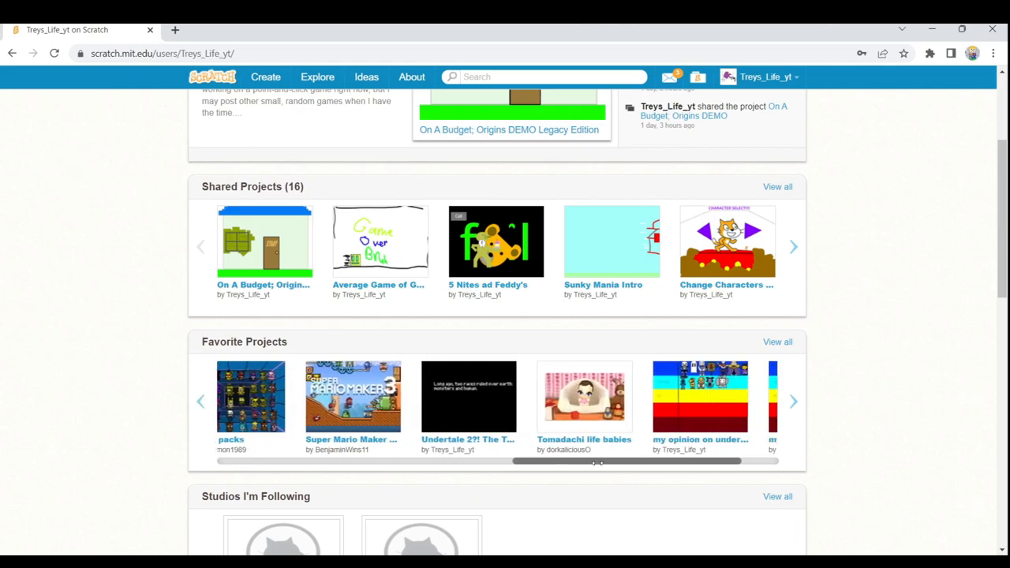
drag(600, 461, 545, 461)
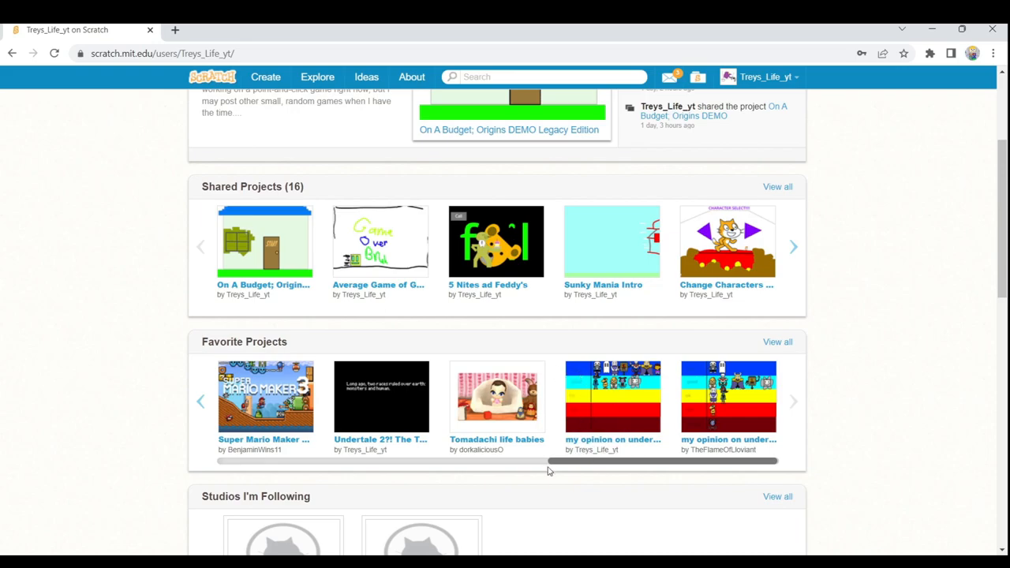
mouse_move(578, 390)
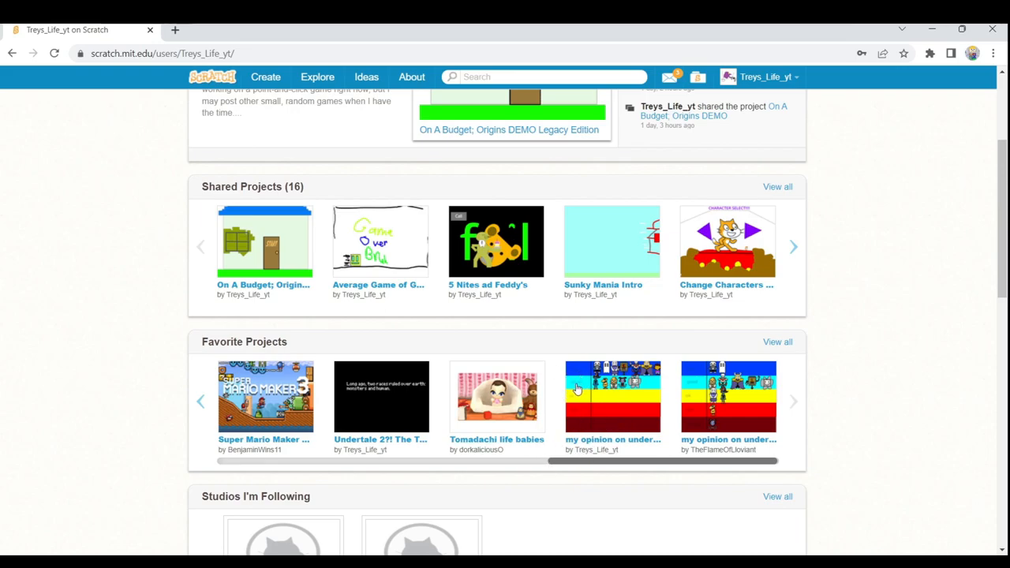
mouse_move(647, 417)
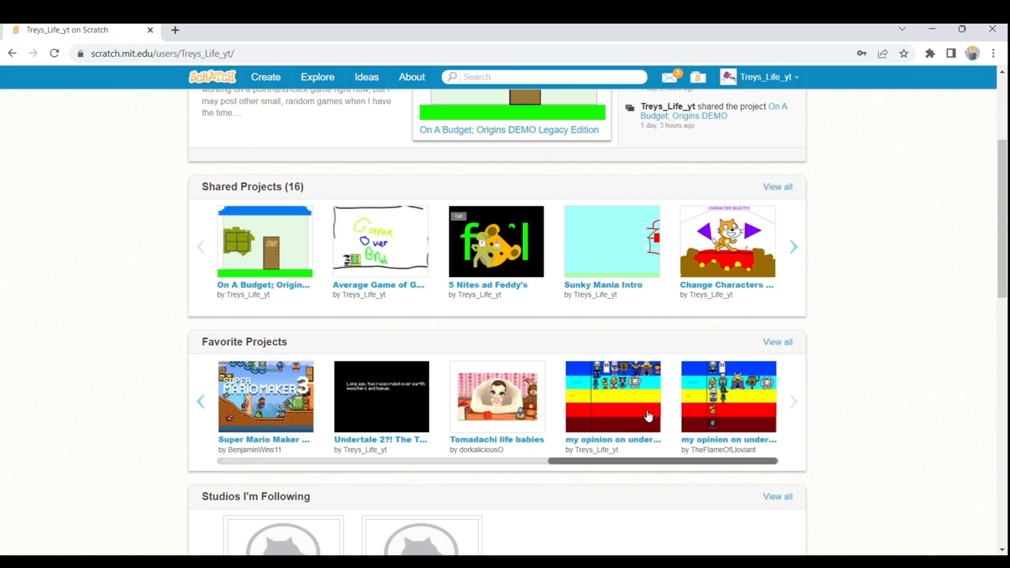
- Advance the Shared Projects carousel to show Super Bob Maker 3 and The Sans Dance
scroll(up, 3)
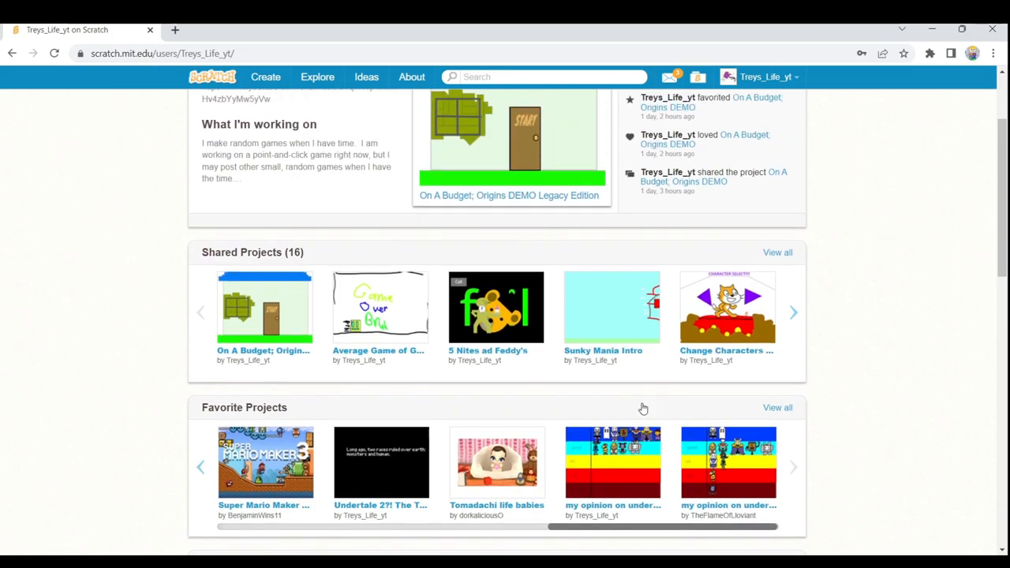
scroll(up, 3)
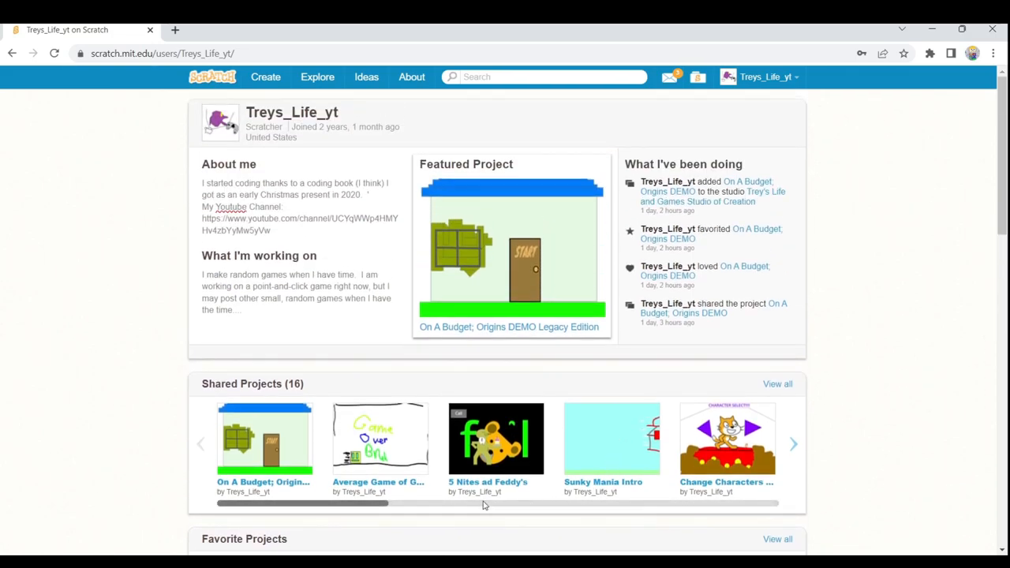
click(793, 443)
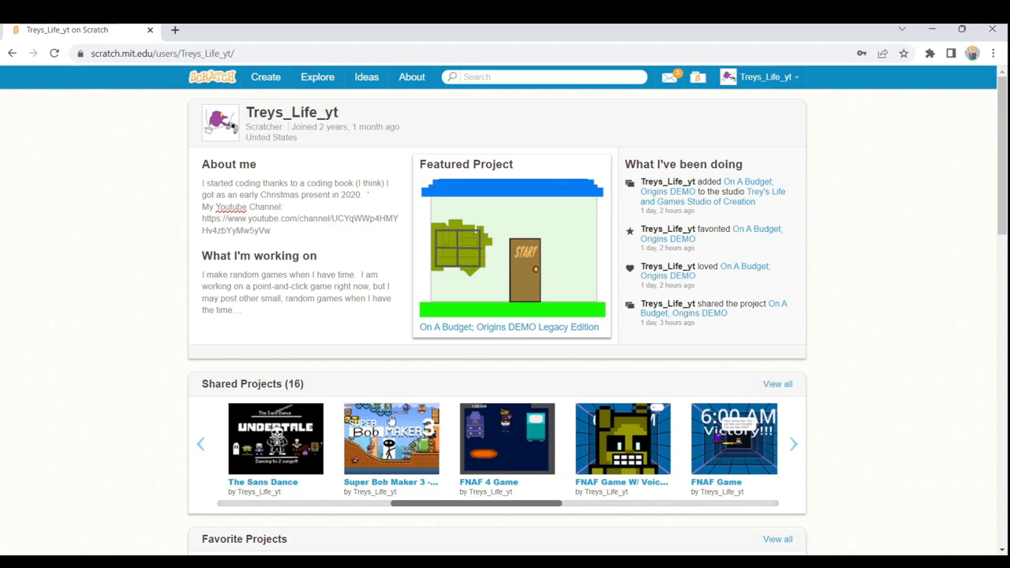
scroll(down, 3)
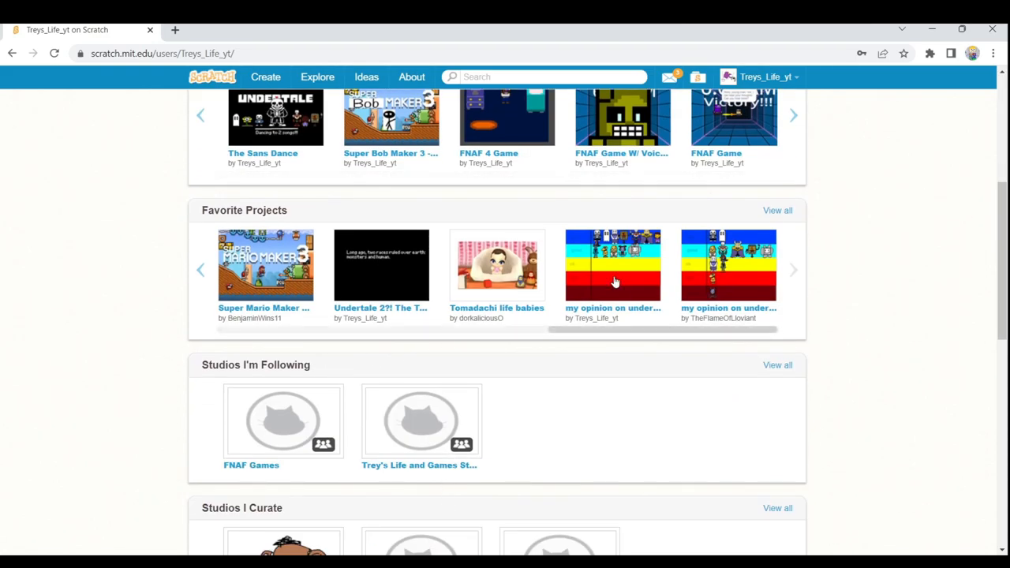
scroll(up, 3)
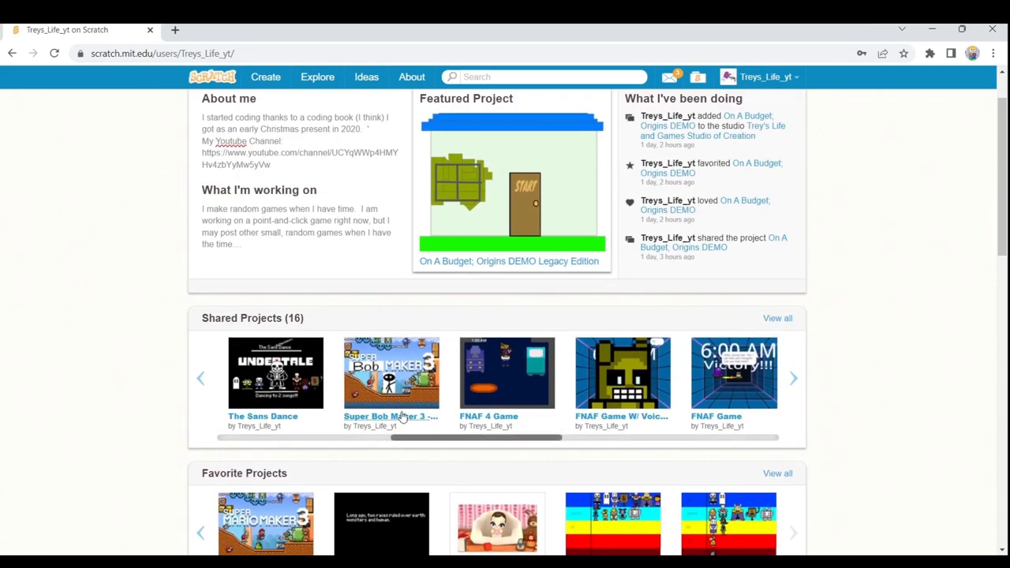
- Go to the Super Bob Maker 3 remix project page from the Shared Projects row
click(392, 373)
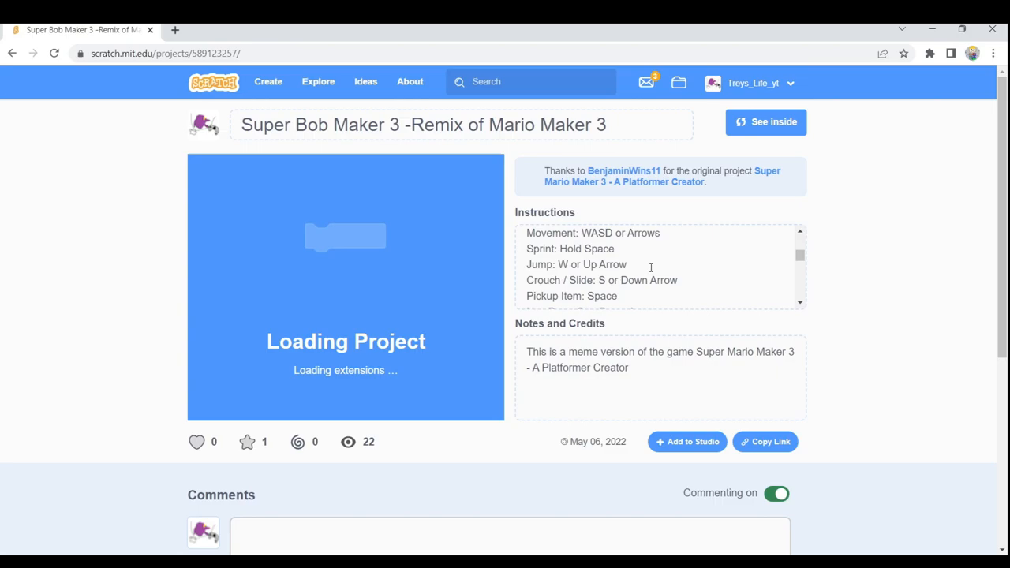
scroll(up, 3)
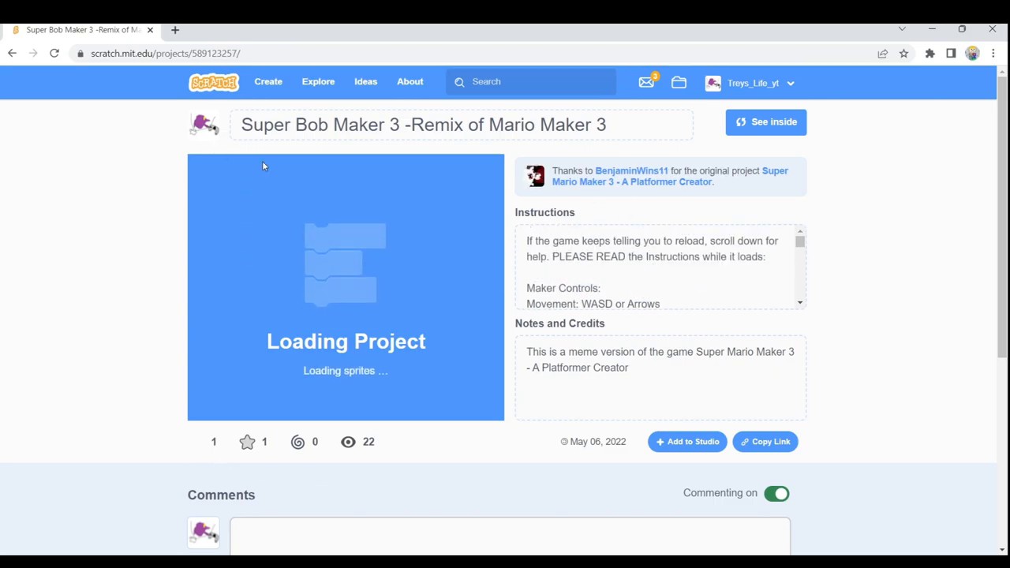
scroll(down, 3)
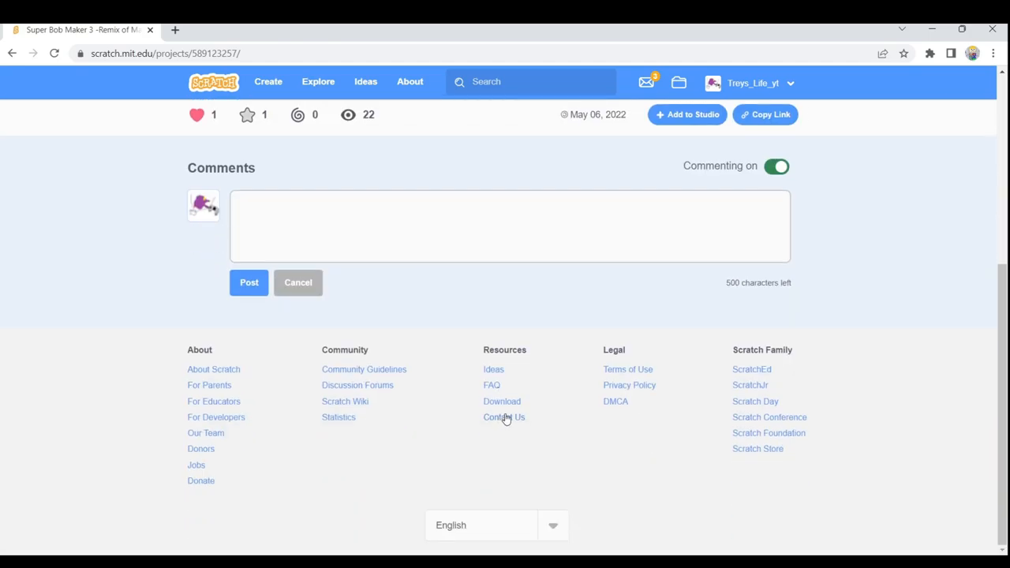
- Add the remix to the Trey's Life and Games Studio and confirm
click(687, 113)
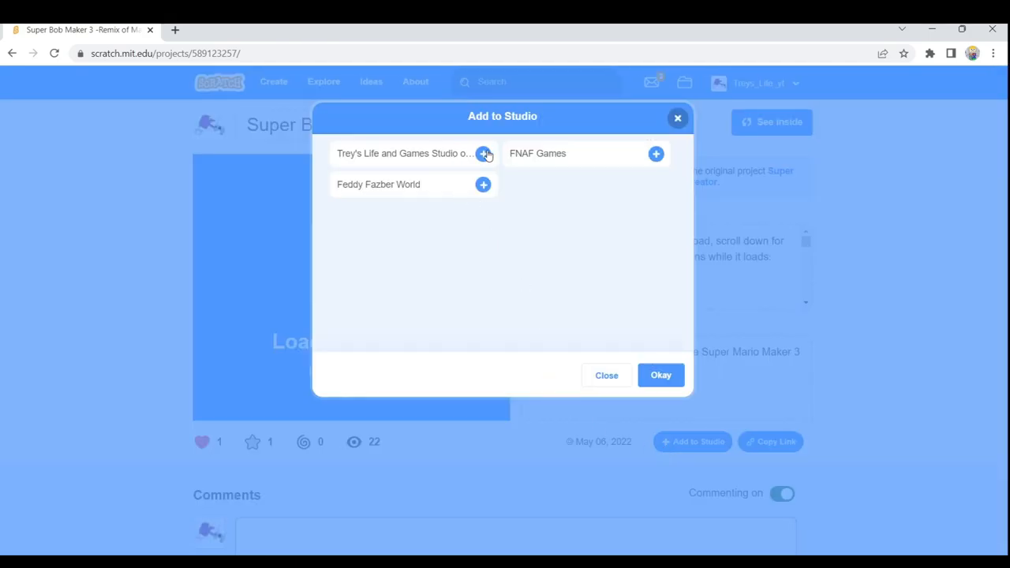
click(483, 153)
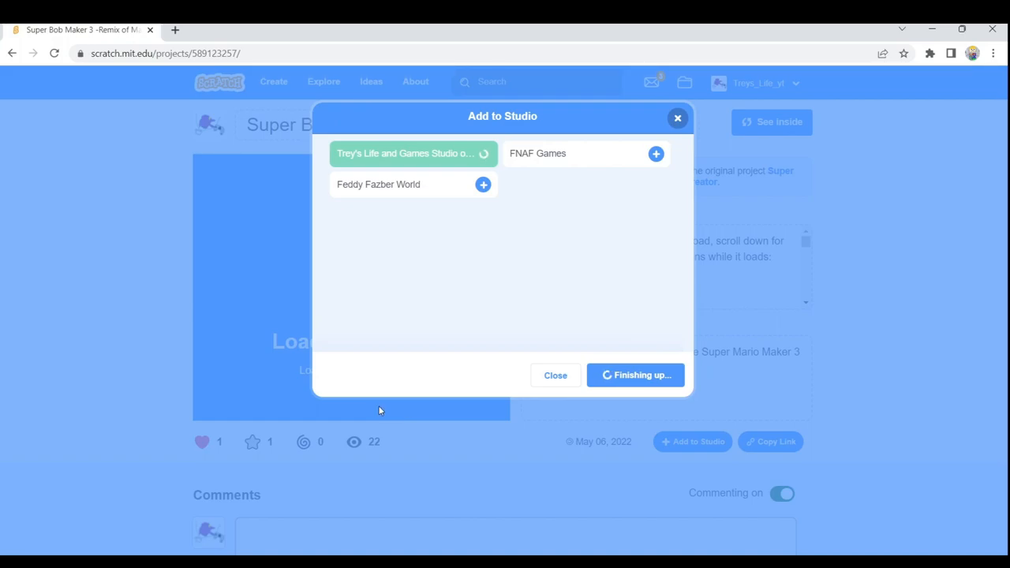
click(556, 376)
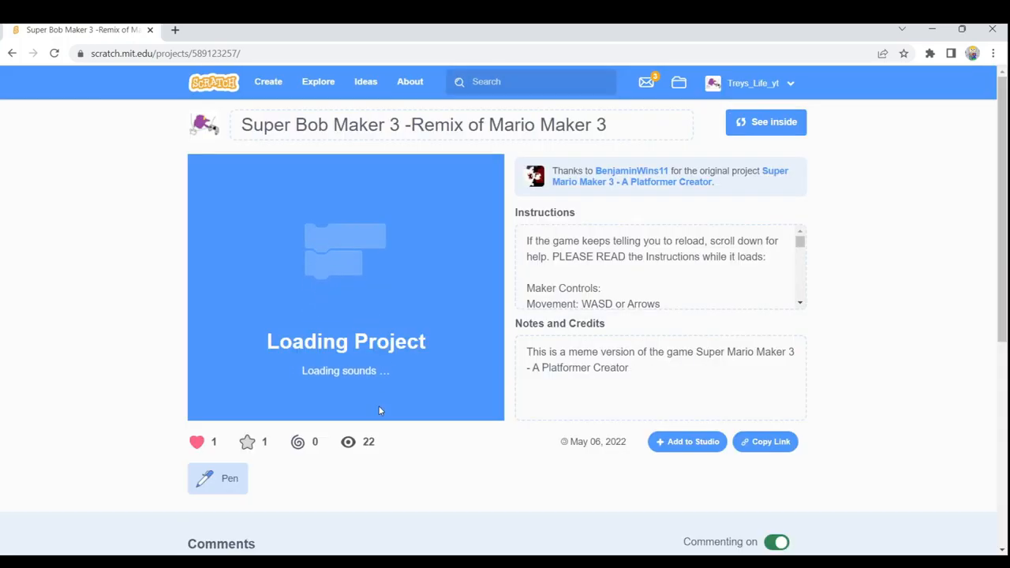
scroll(down, 3)
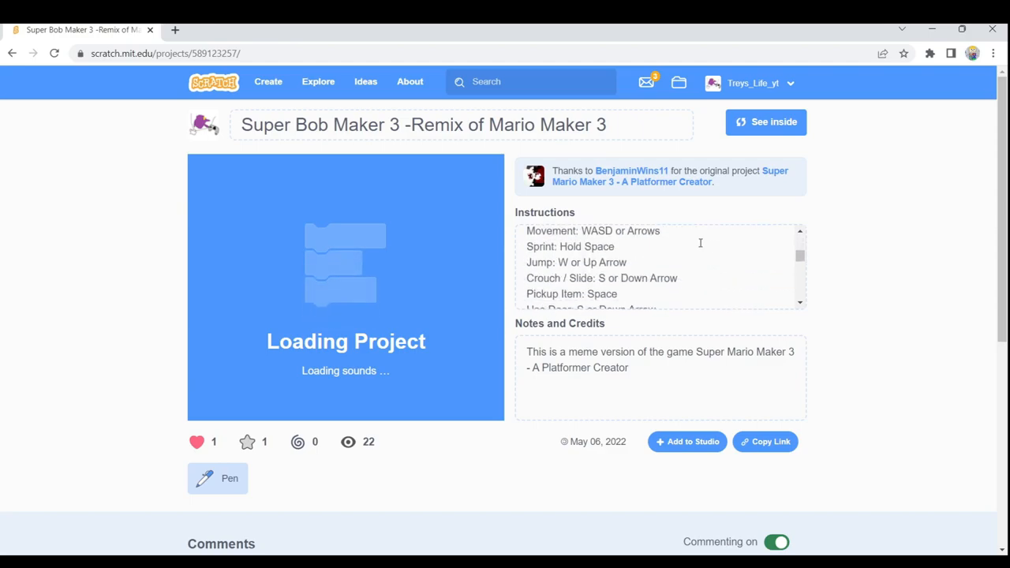
scroll(down, 3)
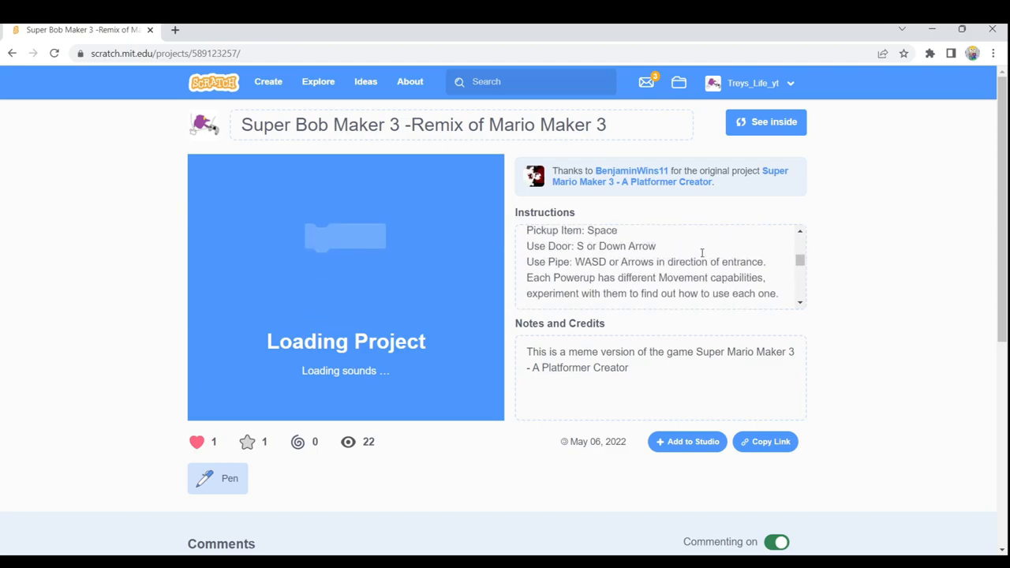
scroll(down, 3)
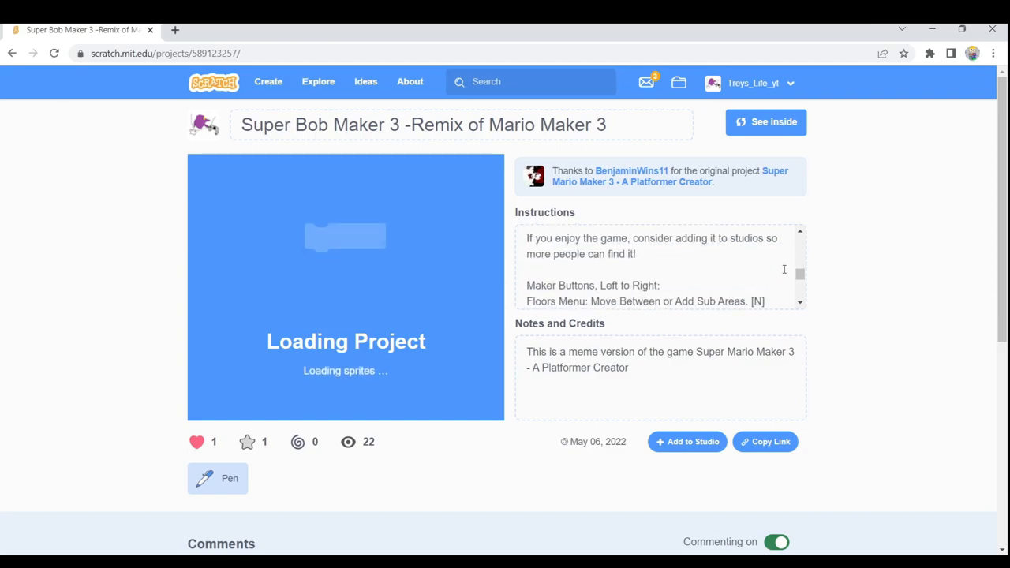
scroll(down, 3)
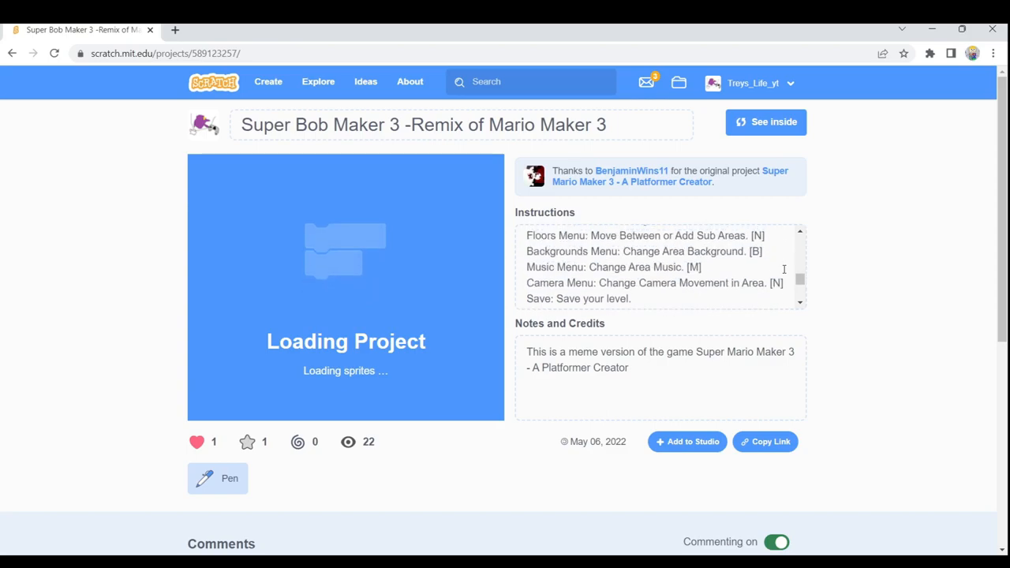
scroll(down, 3)
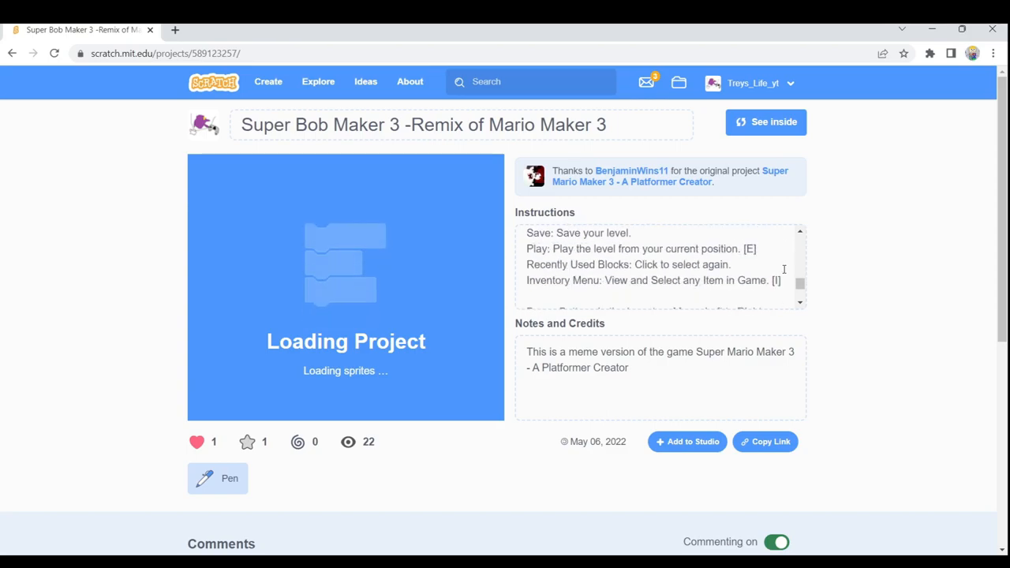
scroll(down, 3)
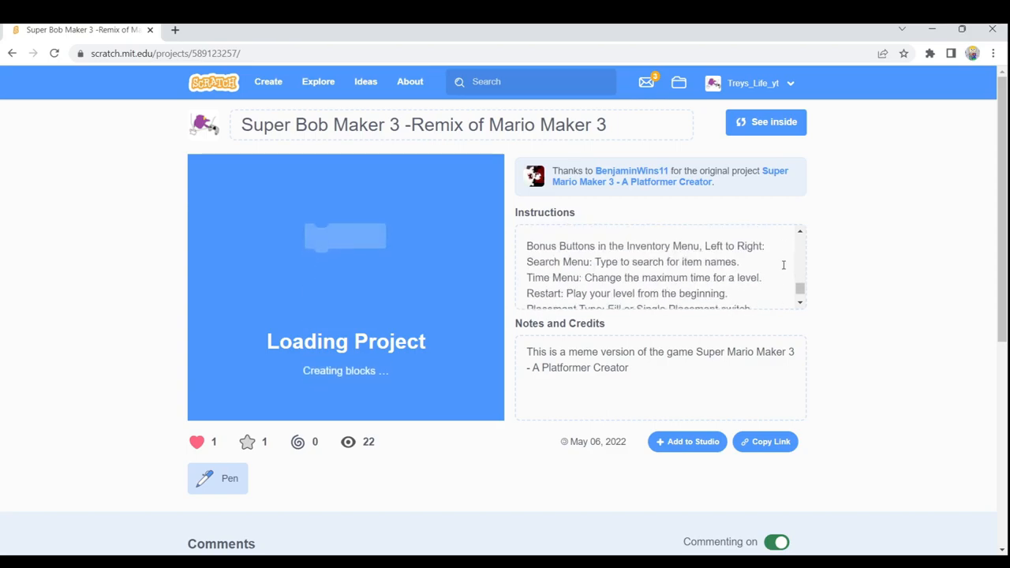
scroll(down, 3)
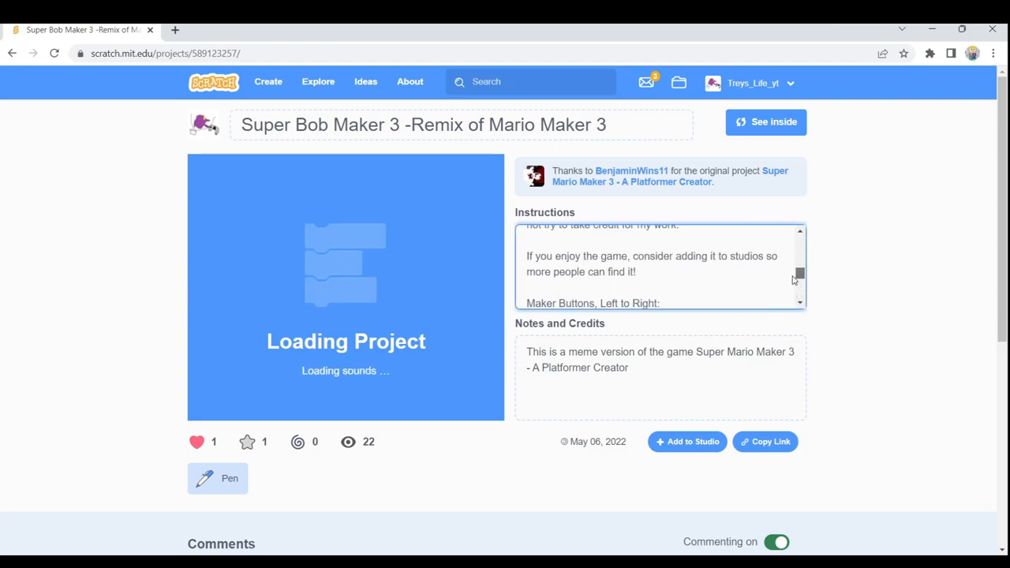
scroll(down, 3)
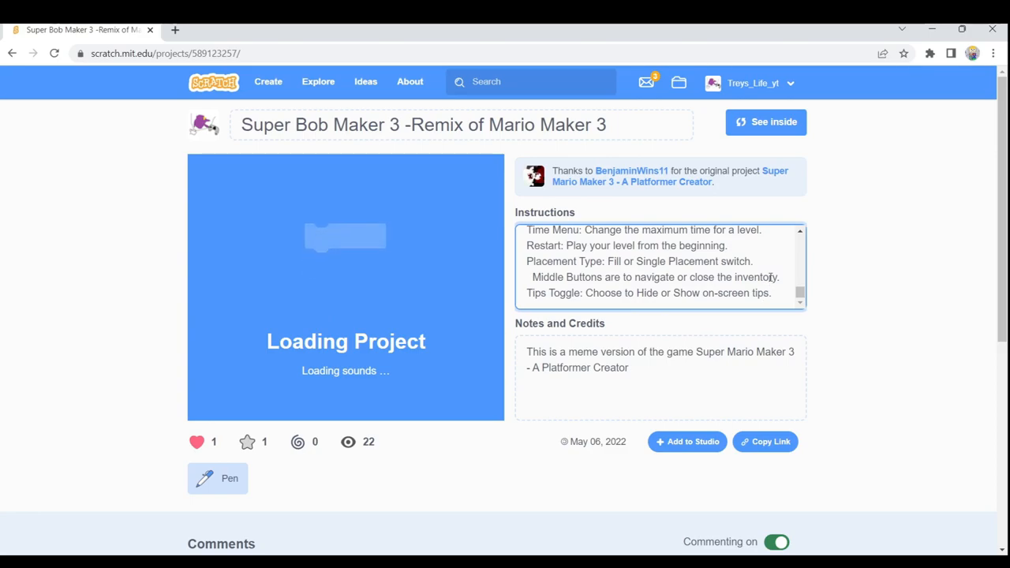
scroll(up, 3)
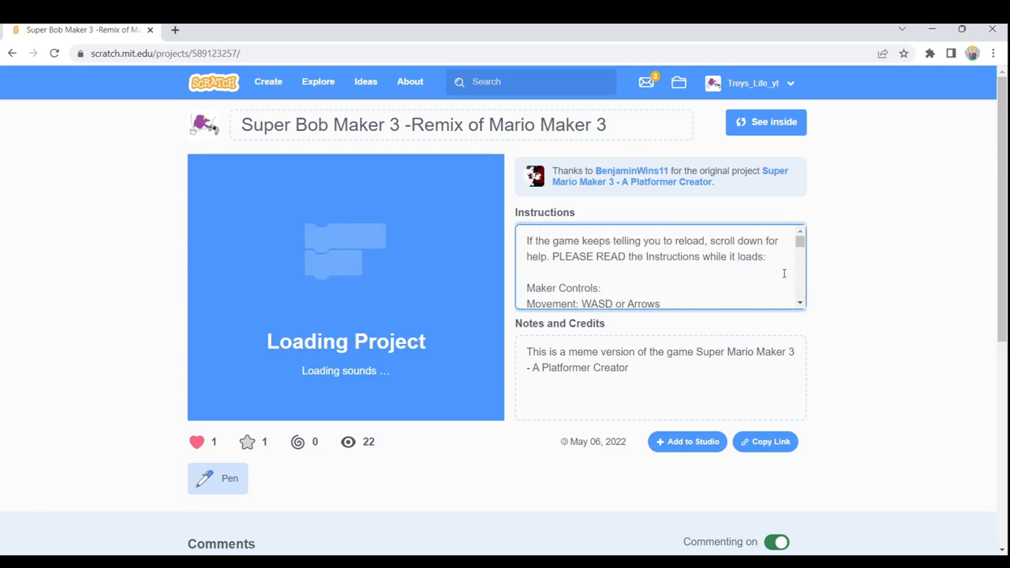
scroll(down, 3)
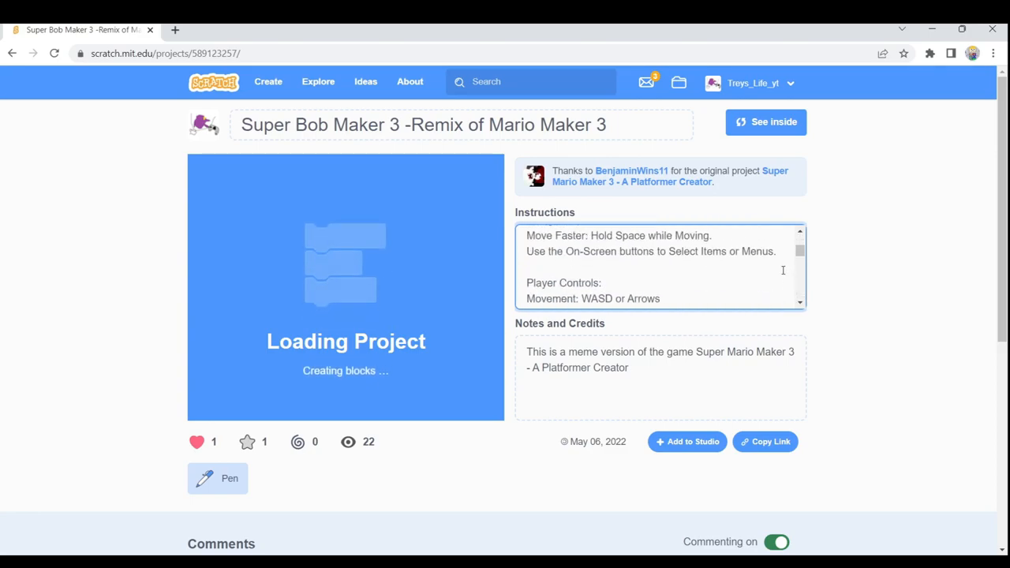
scroll(down, 3)
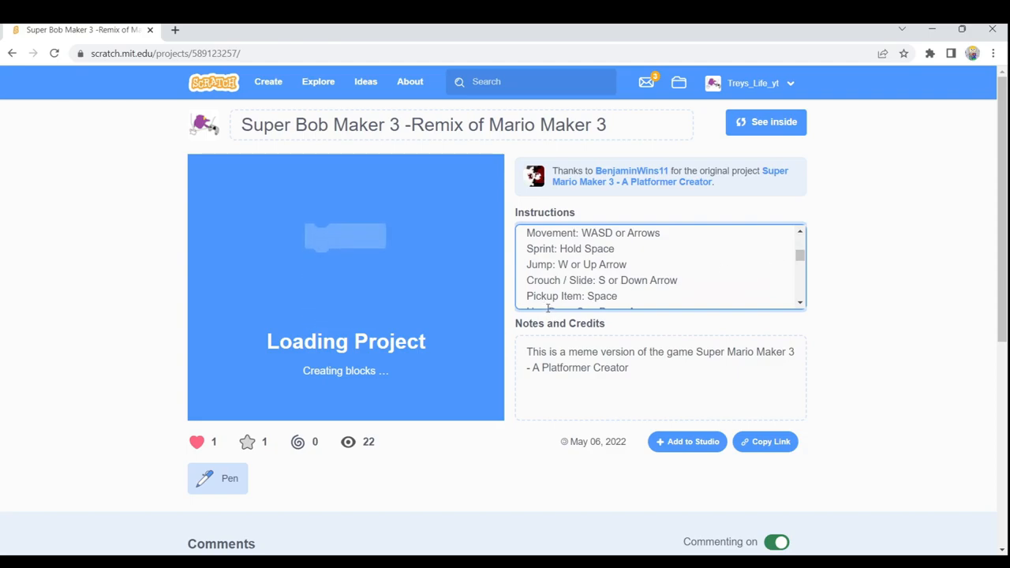
scroll(down, 3)
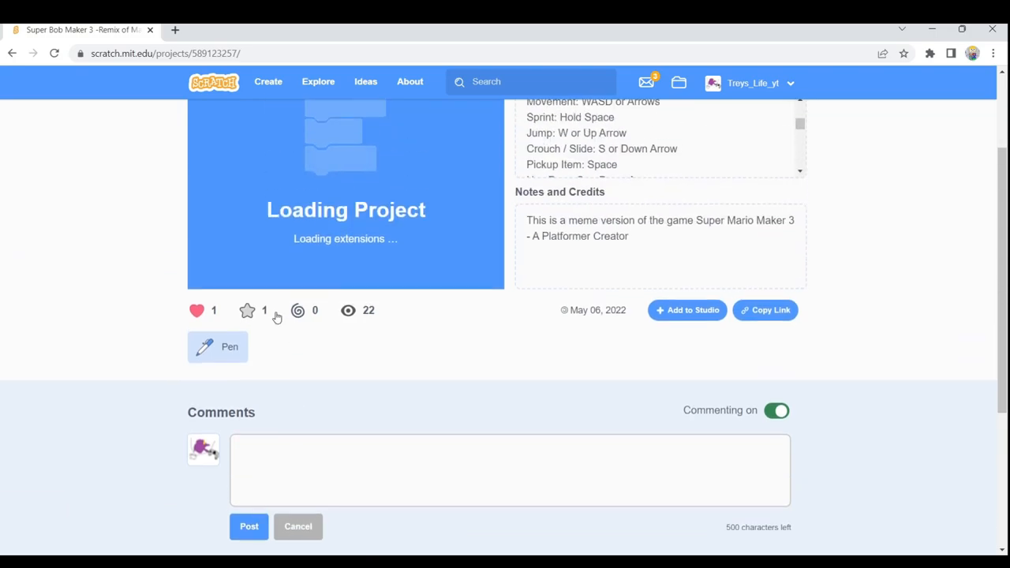
scroll(up, 3)
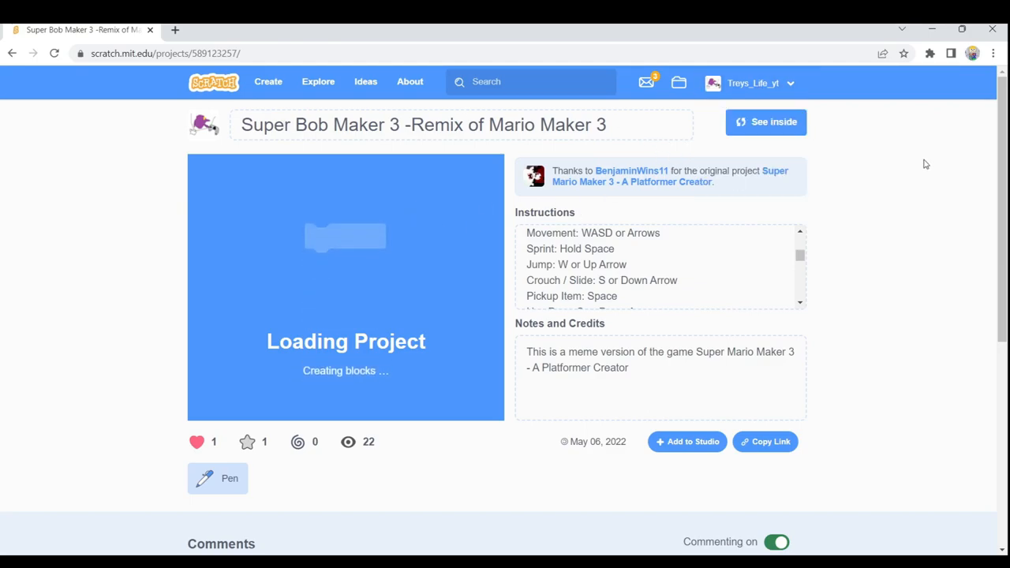
- Return to the Treys_Life_yt profile page via the account menu
click(766, 122)
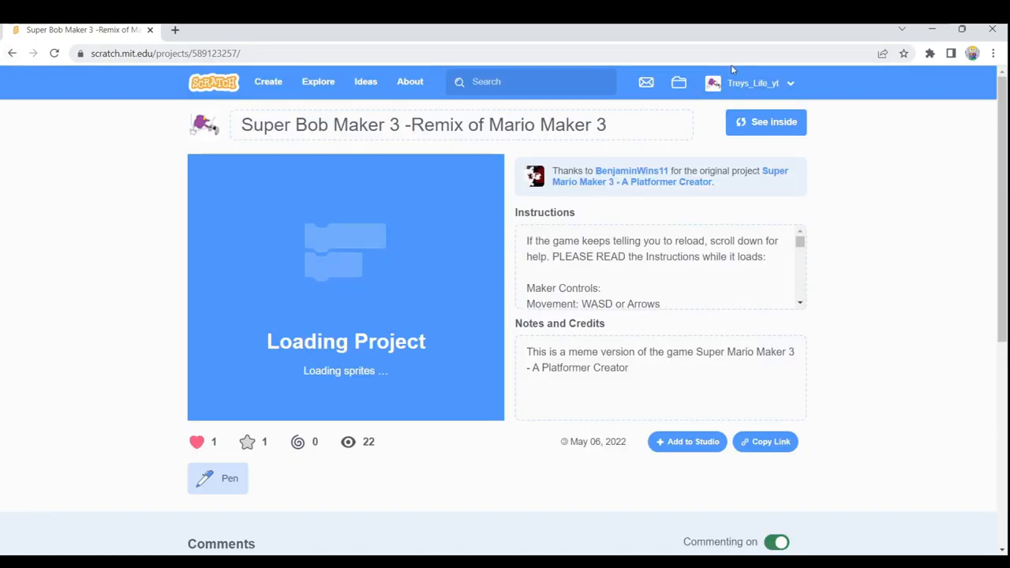
click(750, 82)
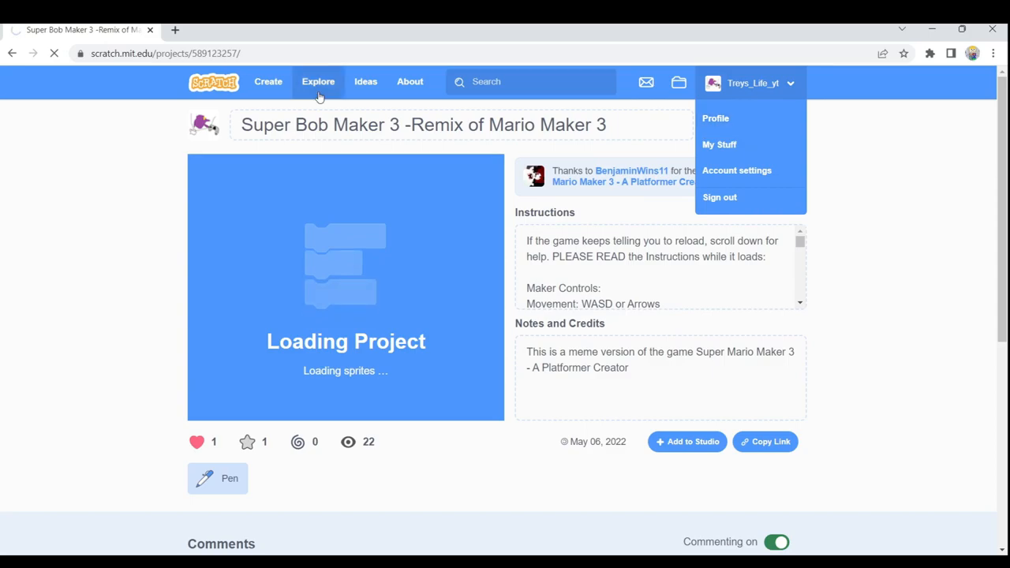
click(715, 117)
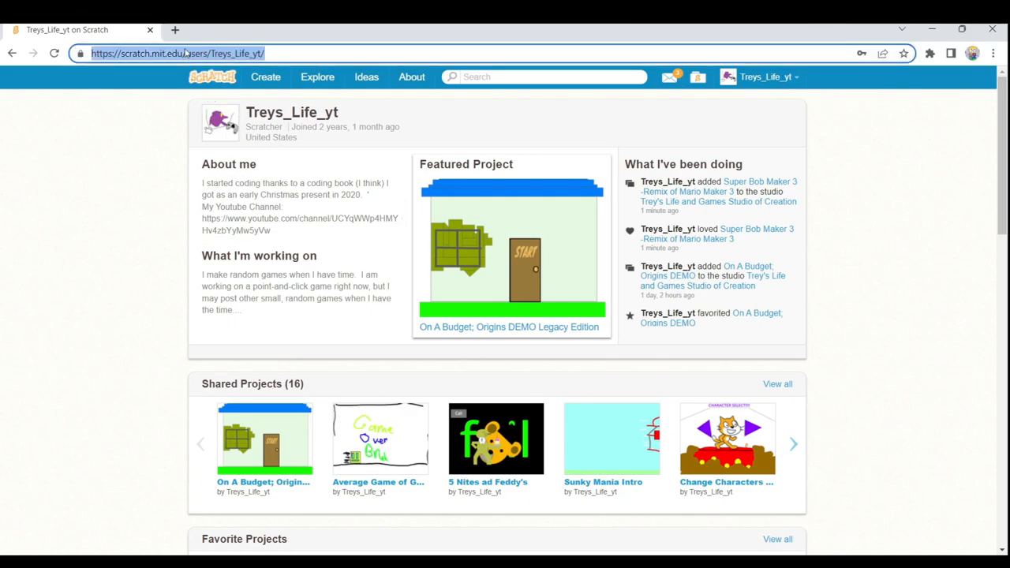
mouse_move(262, 149)
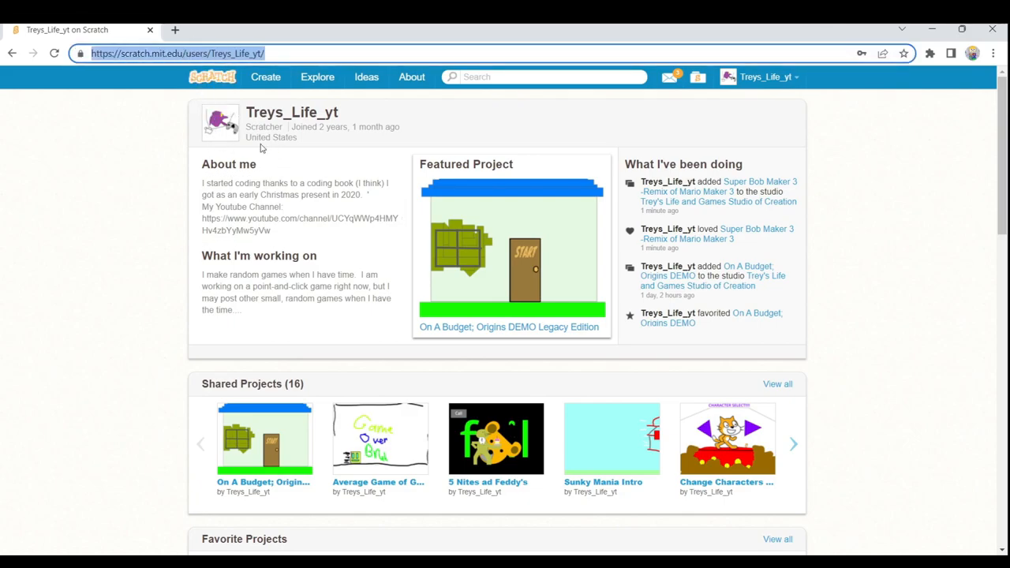